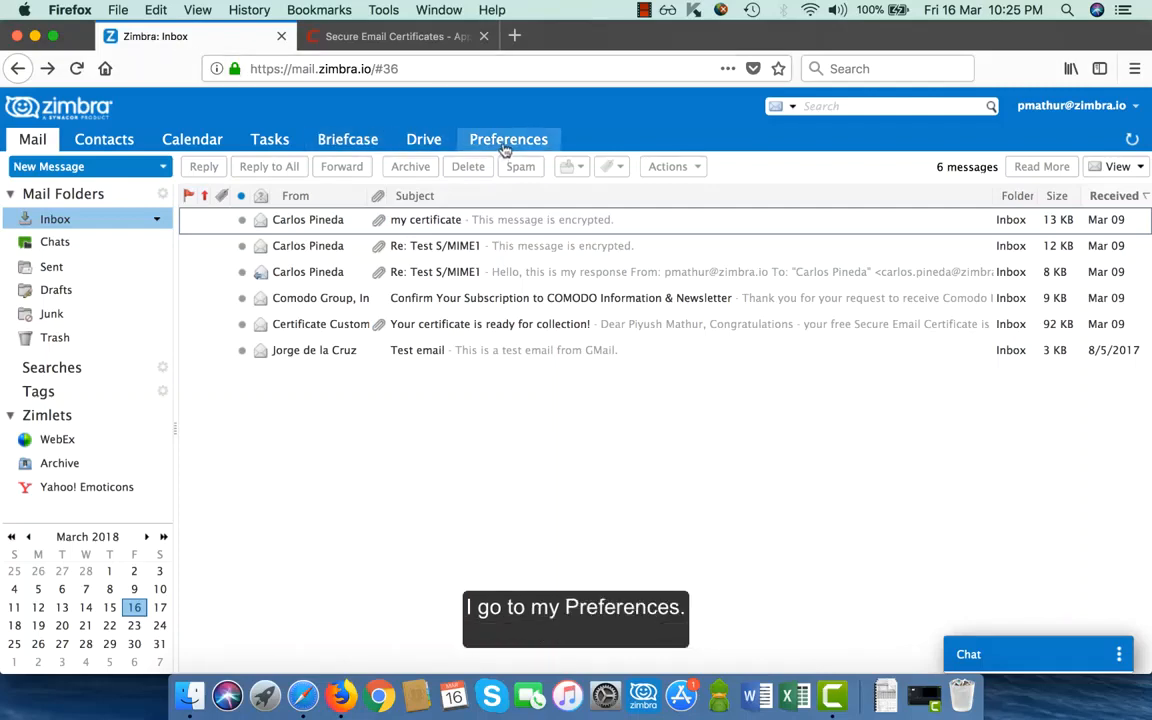
# - Reach the Secure Email preferences and start browsing for a certificate file
pyautogui.click(508, 140)
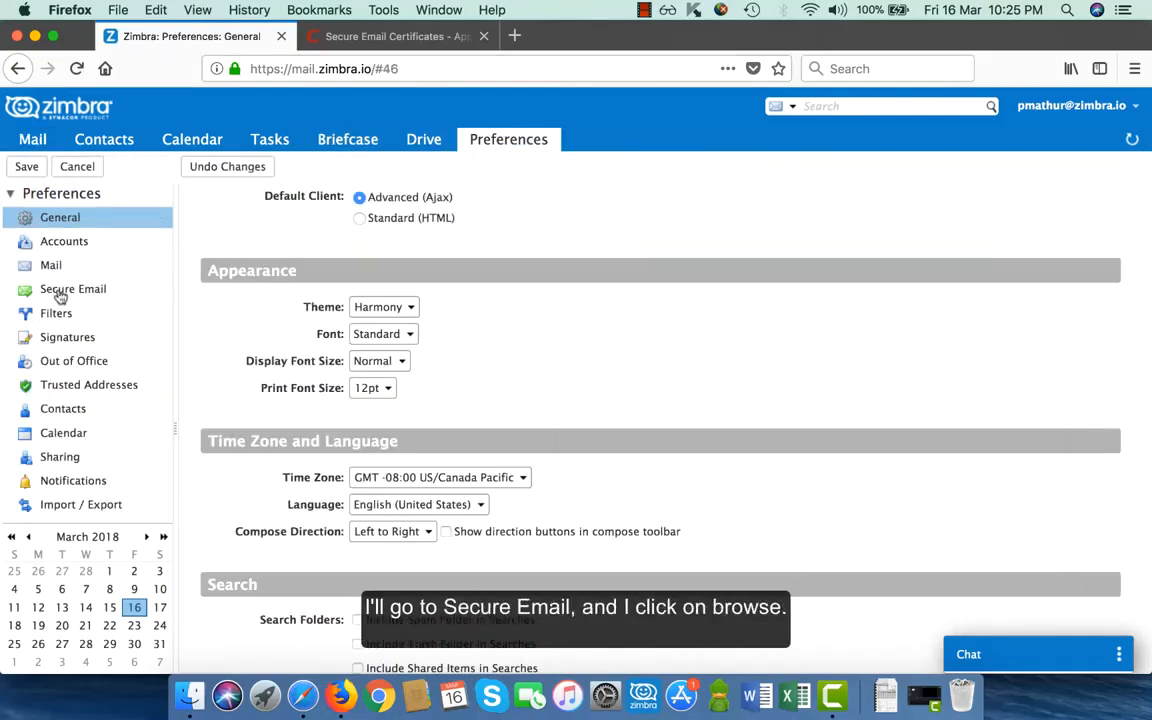
pyautogui.click(72, 288)
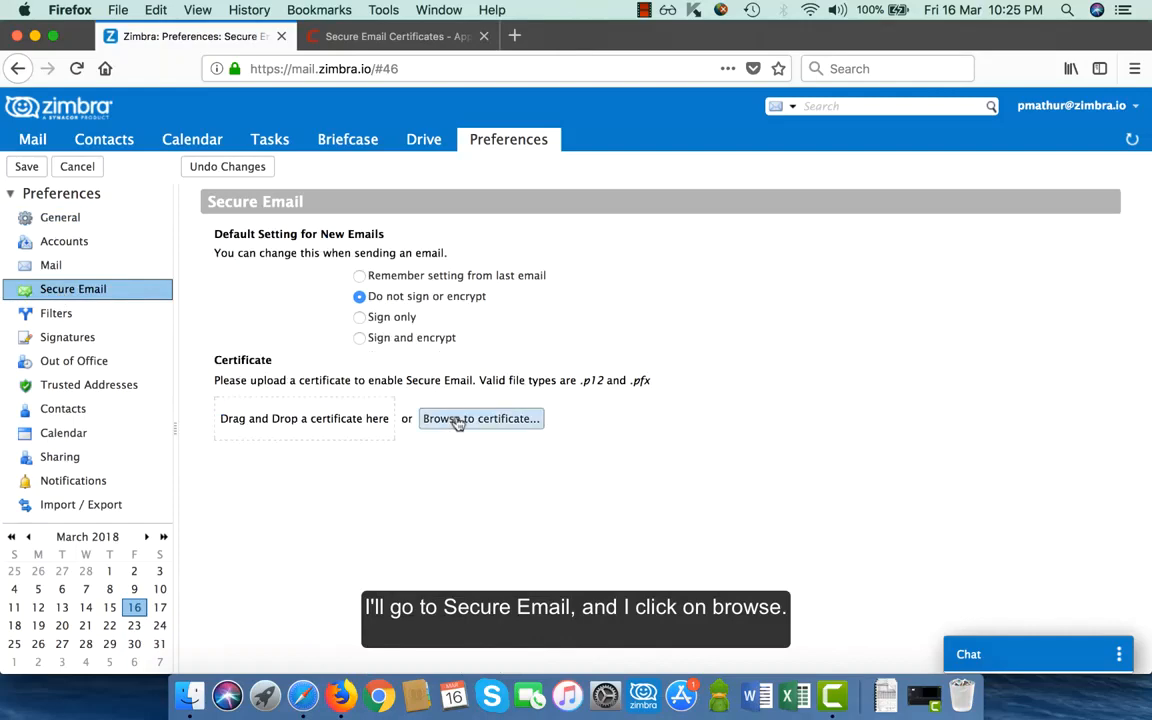
pyautogui.click(480, 418)
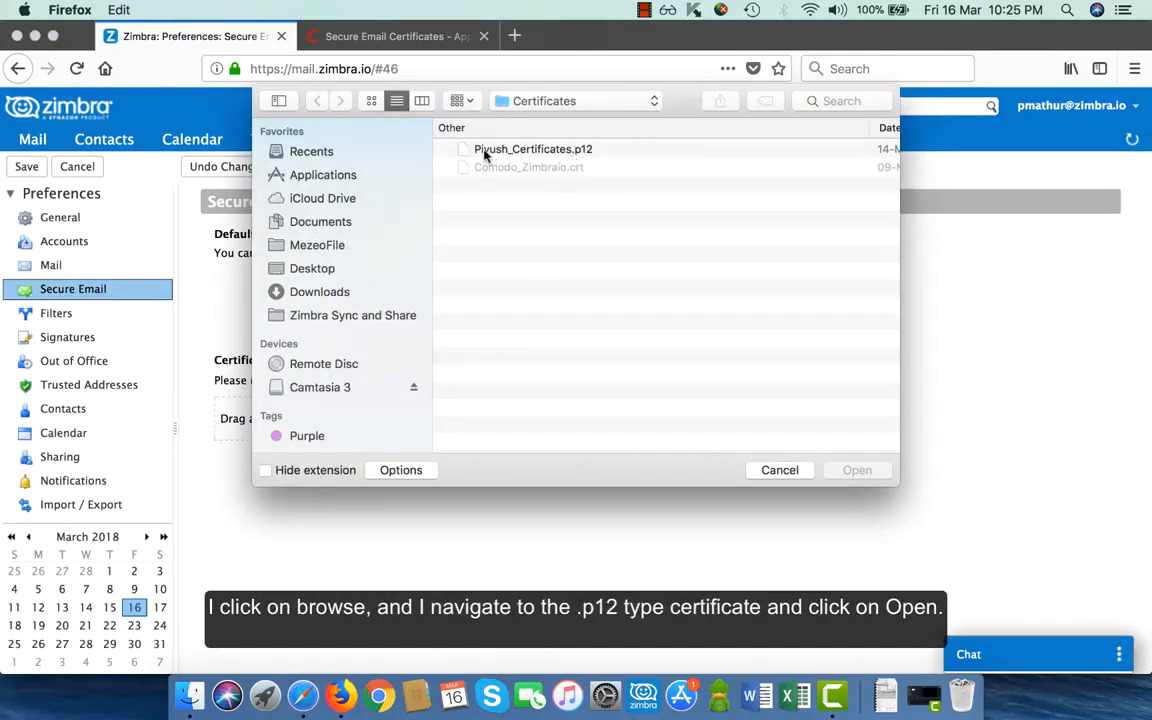
# - Upload the .p12 certificate from the Certificates folder and submit its password
pyautogui.click(532, 148)
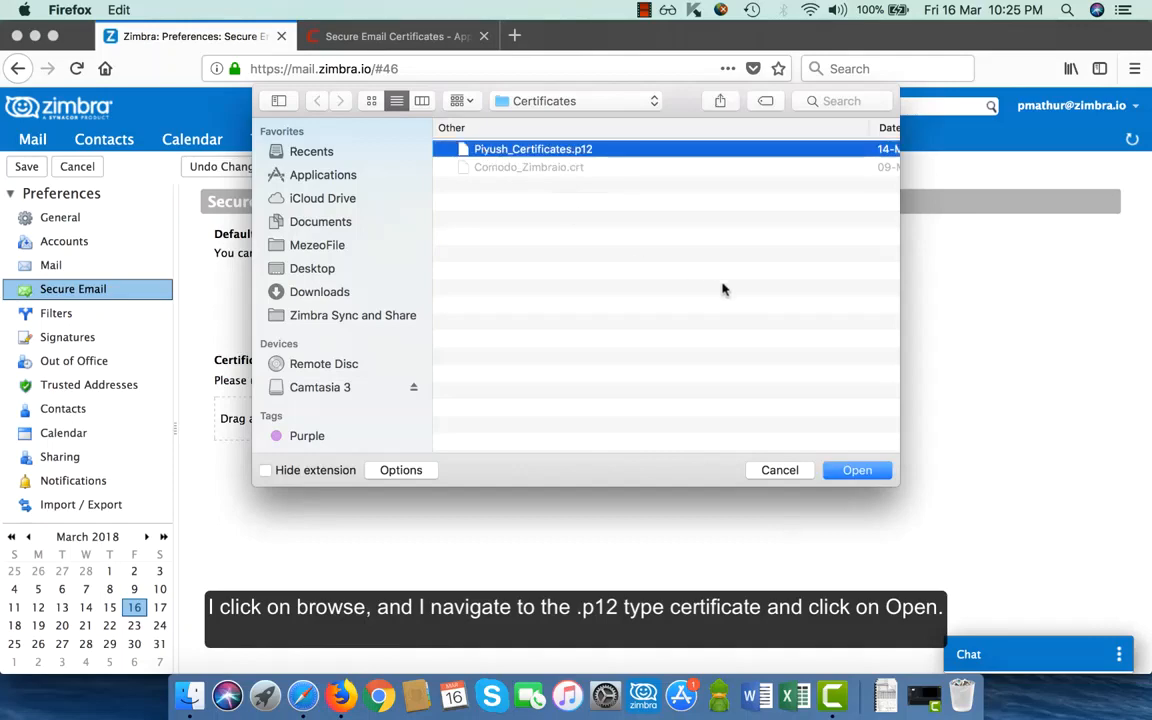
pyautogui.click(856, 470)
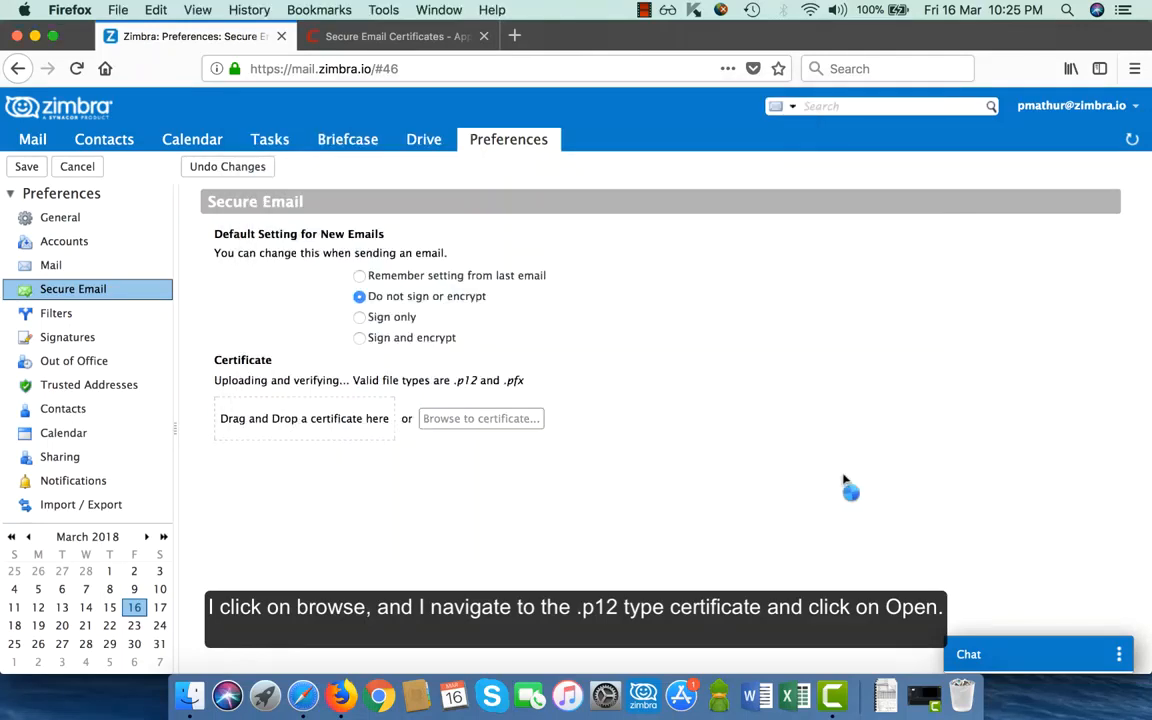
pyautogui.click(480, 418)
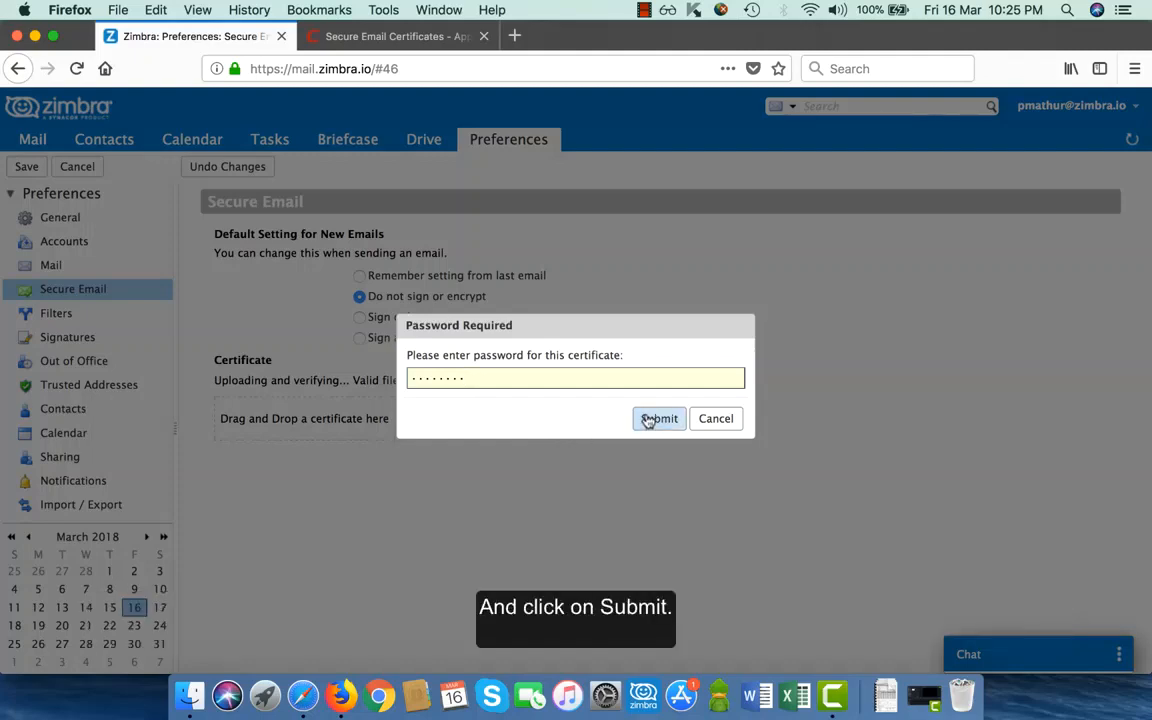
pyautogui.click(660, 418)
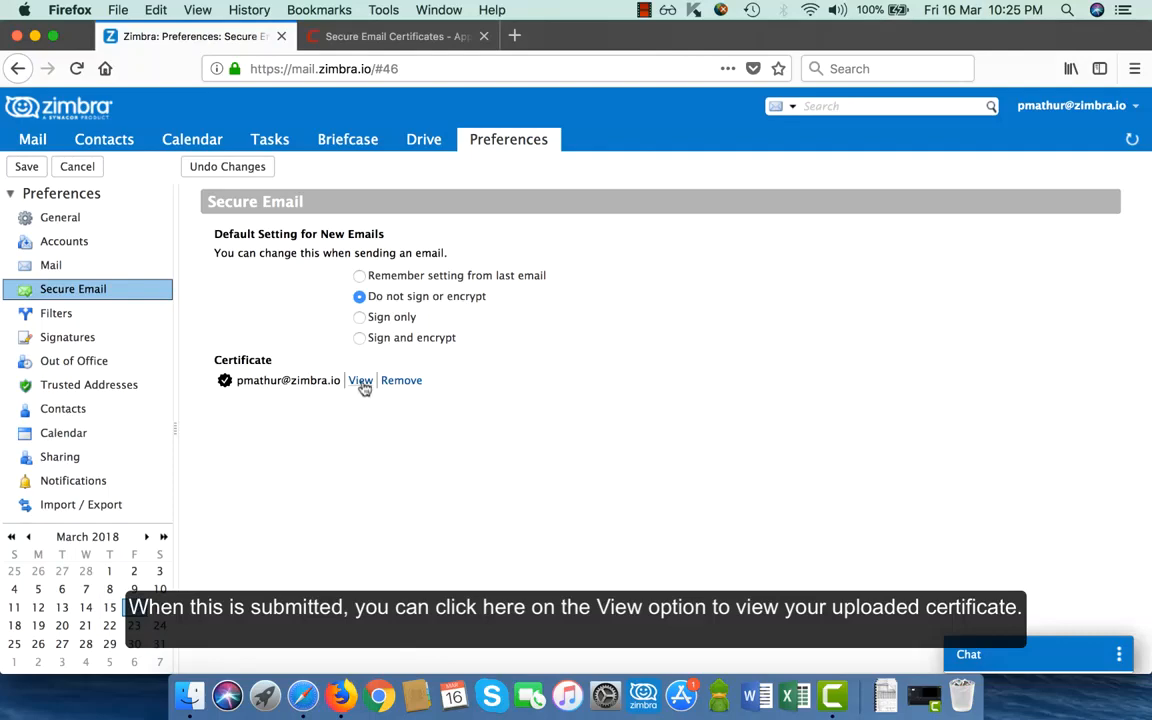
# - Inspect the uploaded certificate, keep 'Do not sign or encrypt' and save the preferences
pyautogui.click(360, 380)
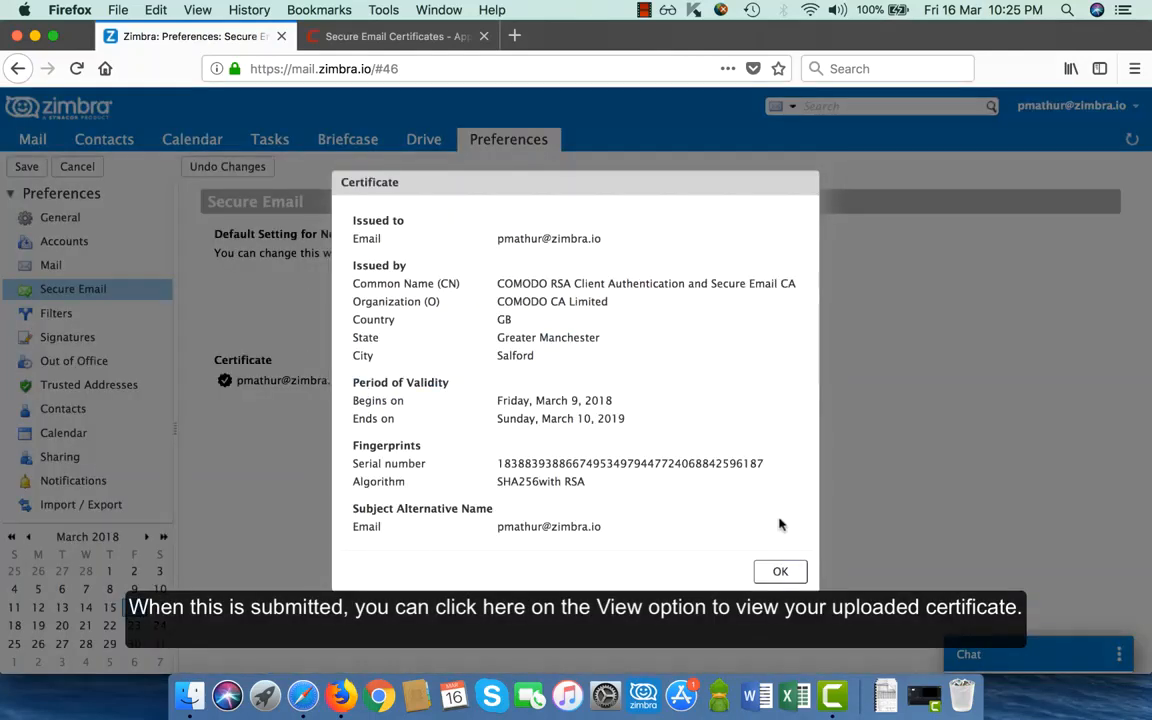
pyautogui.click(780, 572)
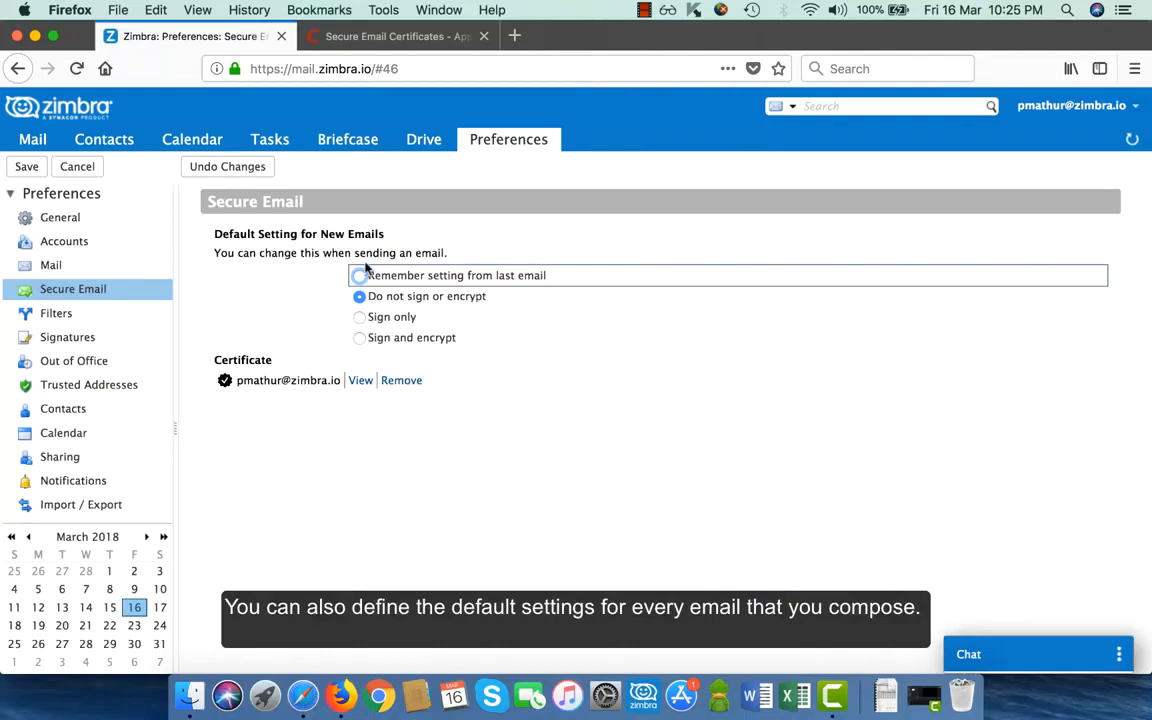
pyautogui.click(360, 296)
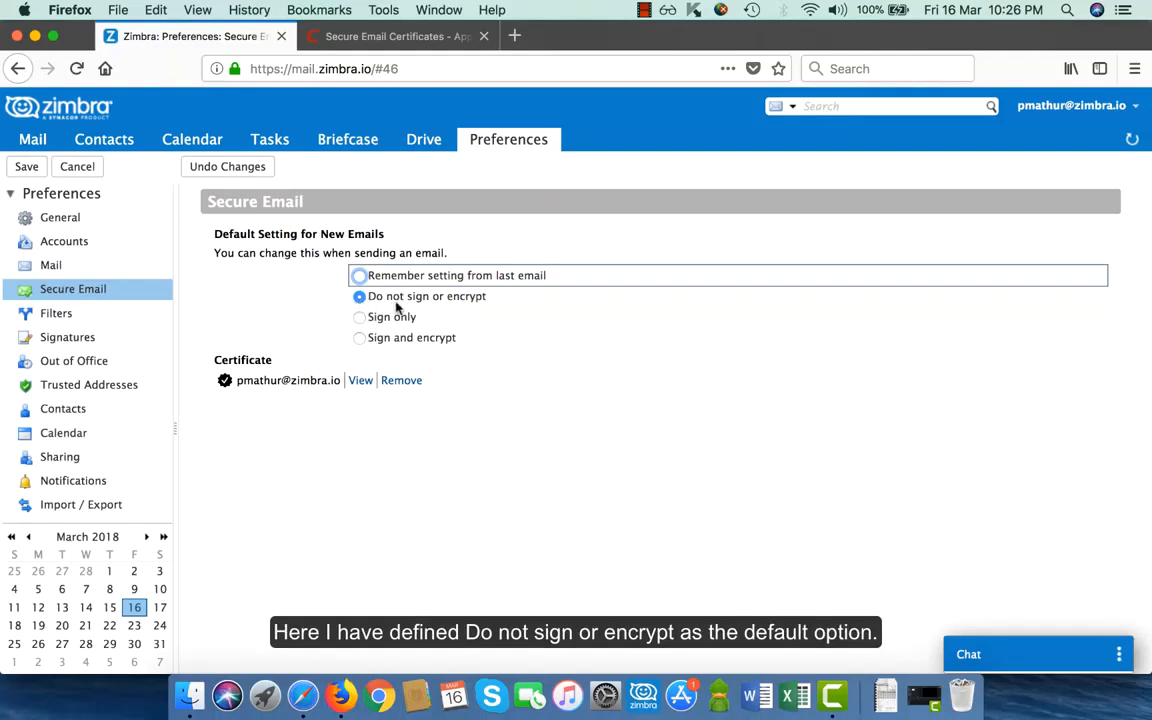
pyautogui.moveTo(472, 312)
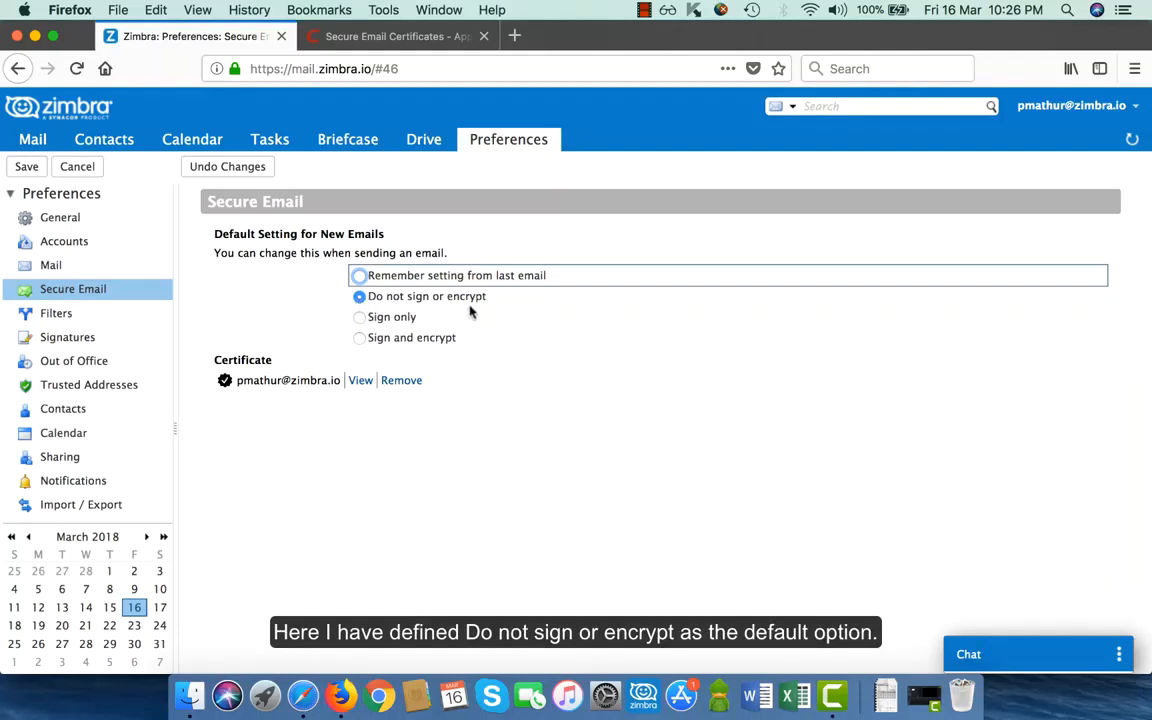
pyautogui.click(26, 166)
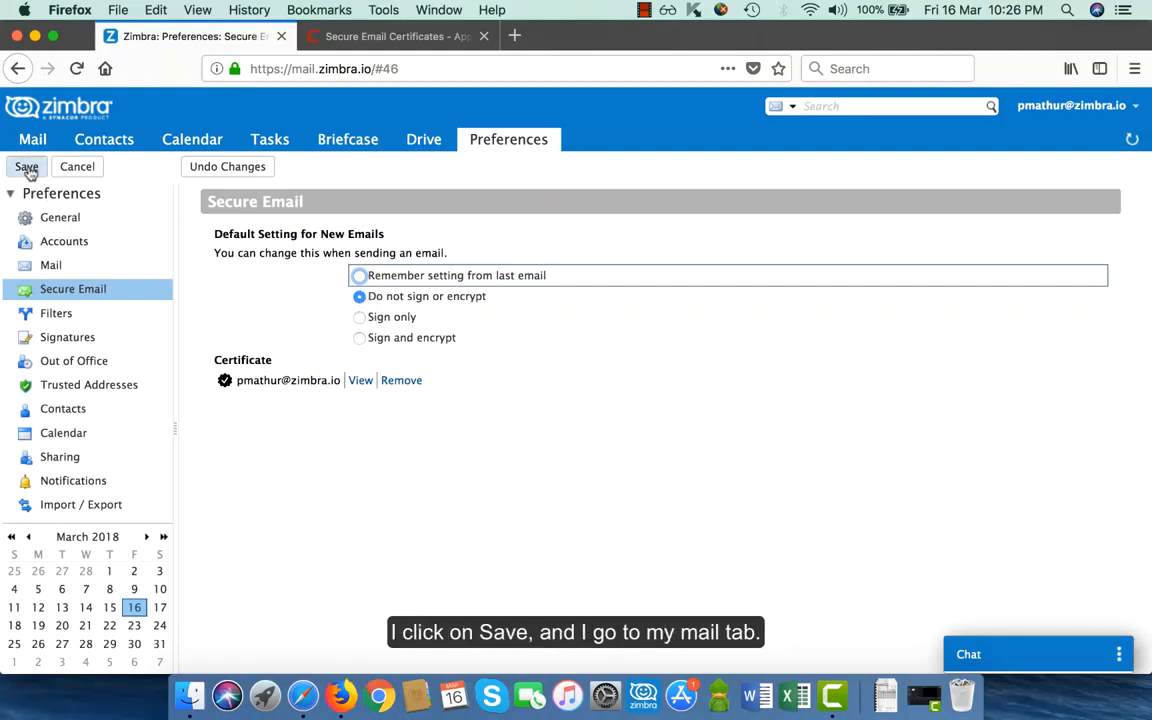
pyautogui.click(32, 140)
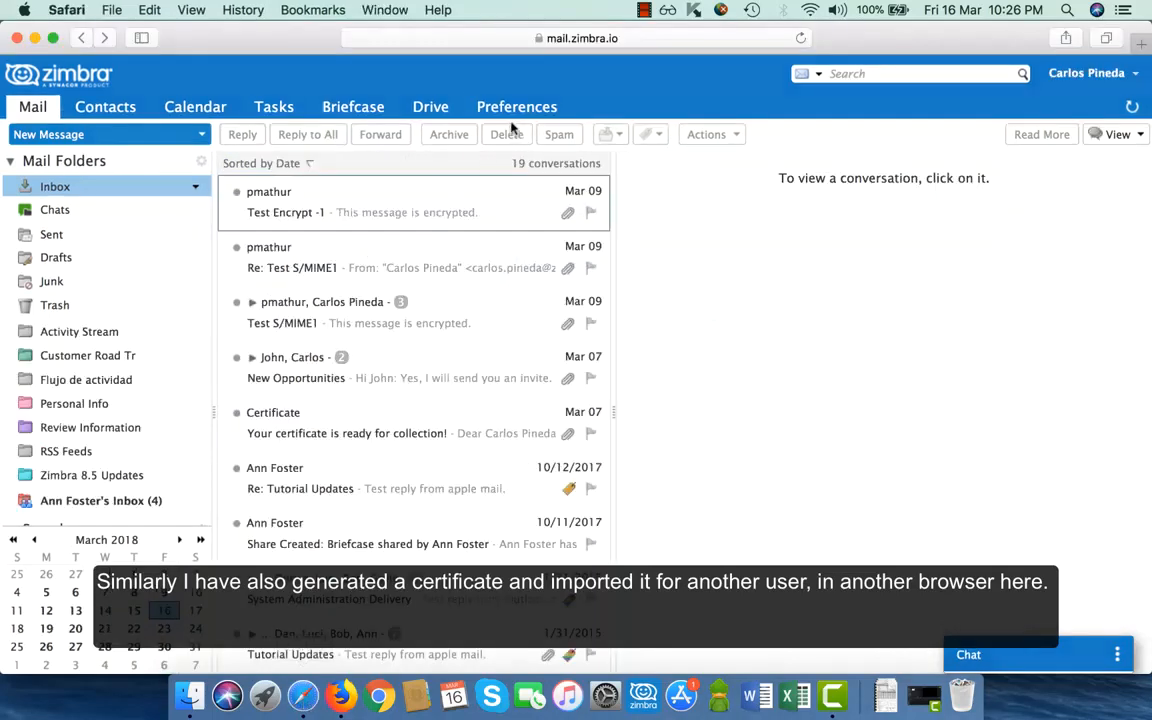
pyautogui.click(516, 108)
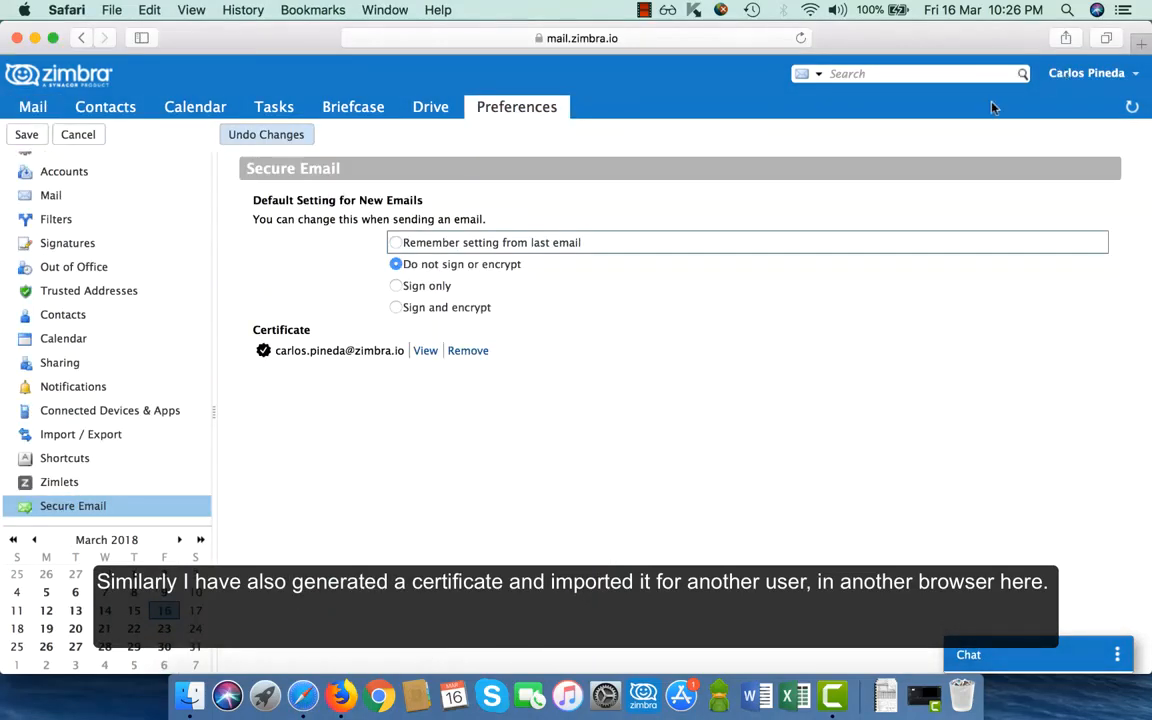
pyautogui.click(424, 350)
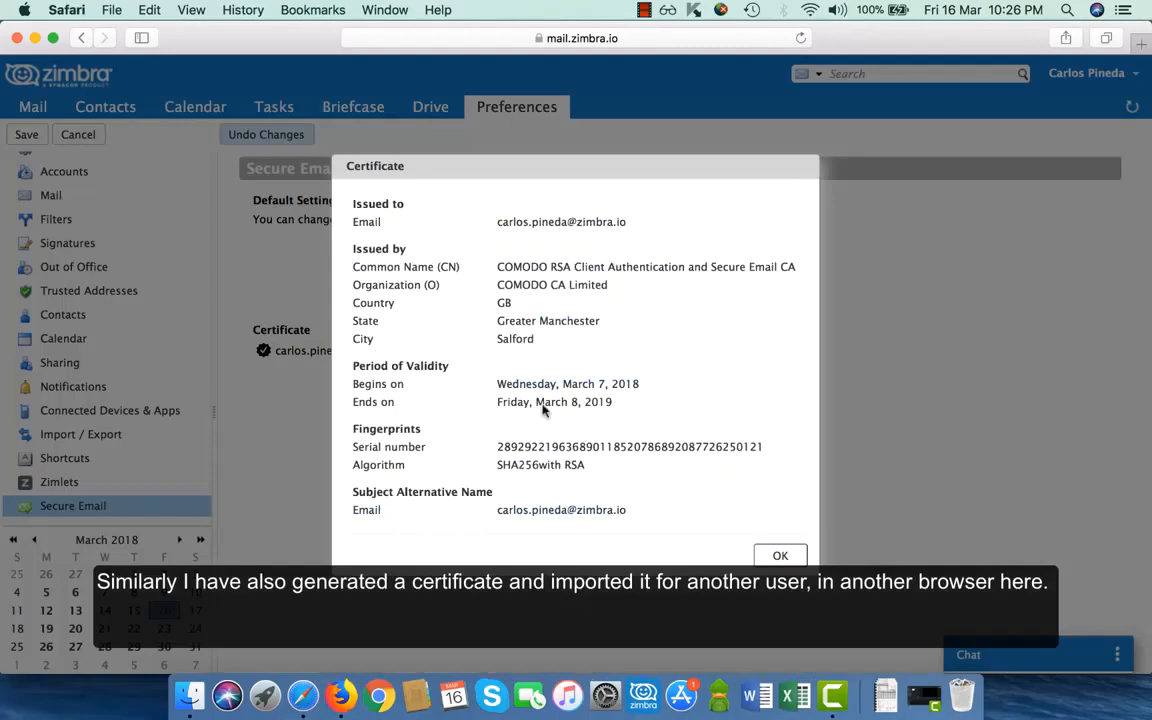
pyautogui.click(780, 556)
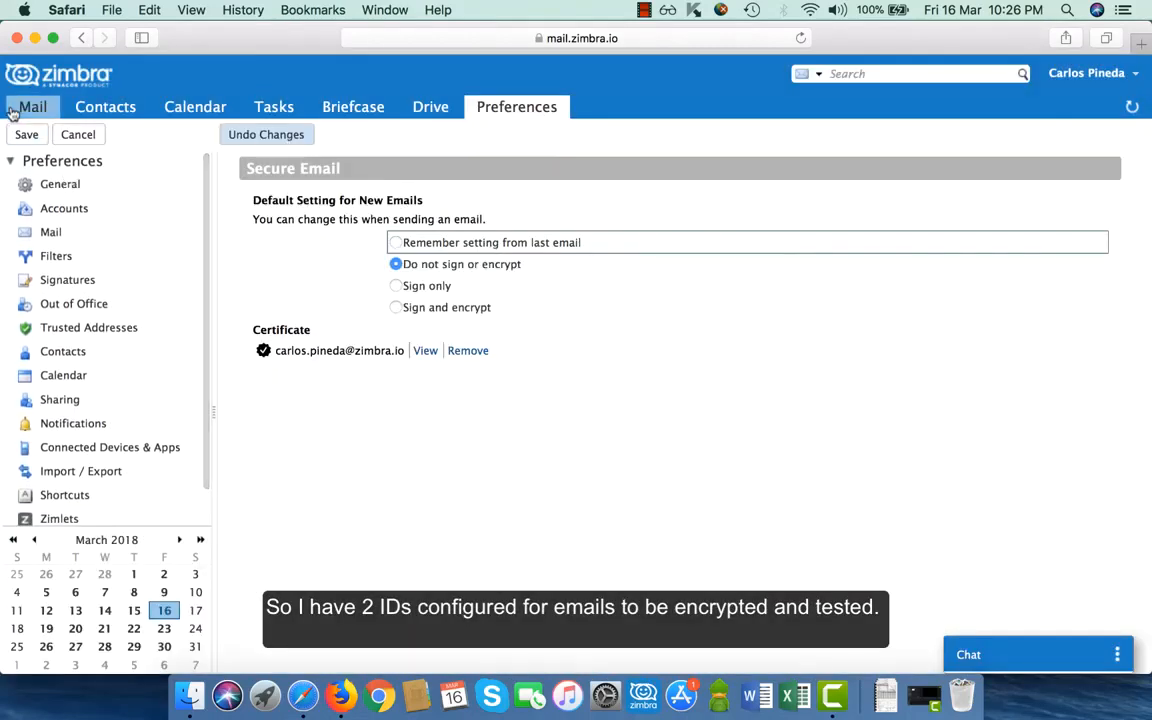
pyautogui.click(32, 108)
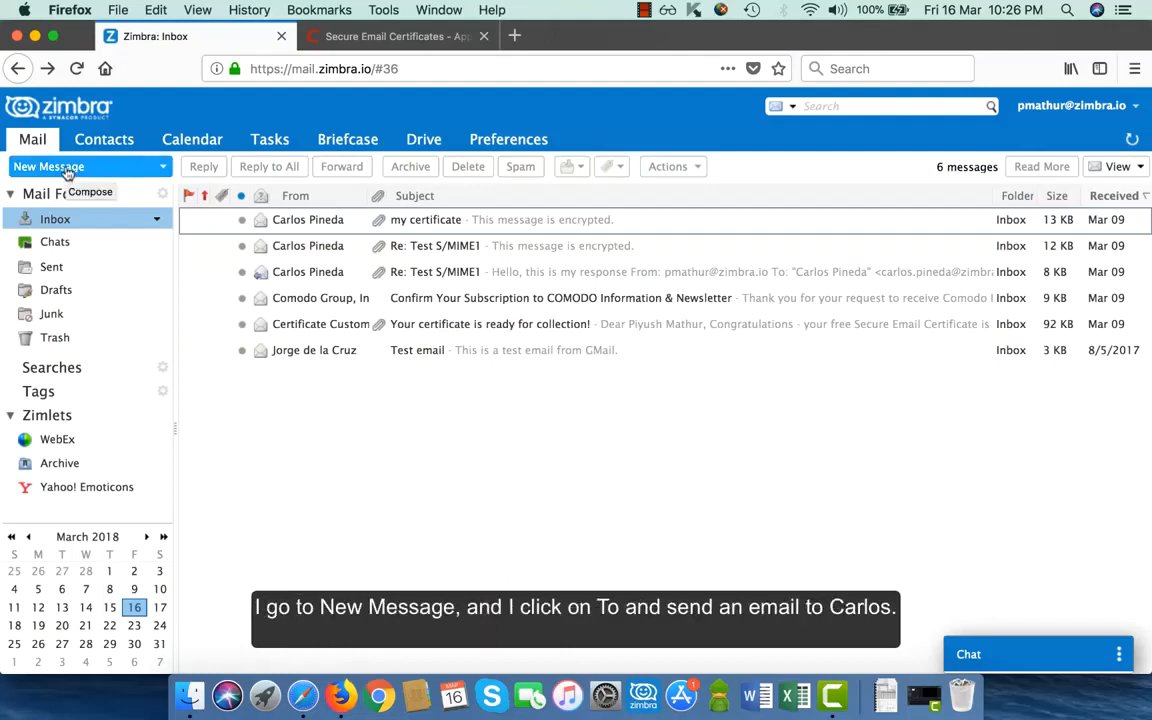
# - Compose a new 'Opportunity Discussion' email addressed to Carlos
pyautogui.click(48, 166)
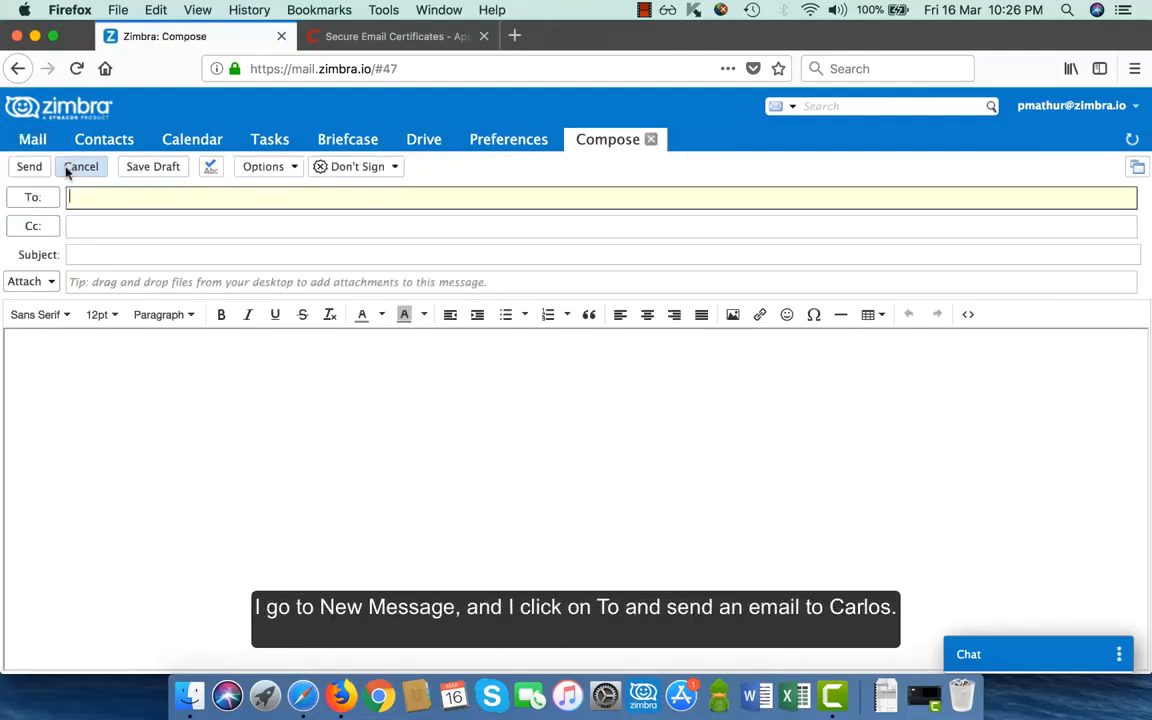
pyautogui.write('carlos Pineda')
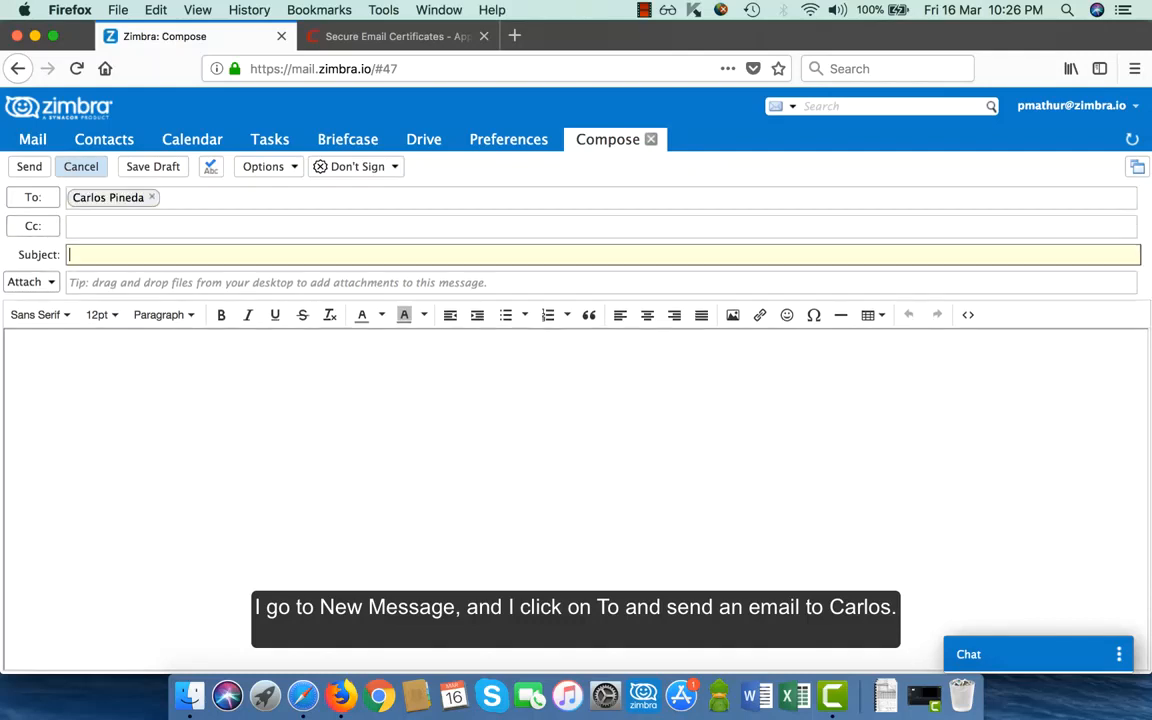
pyautogui.write('Opportunity Discu')
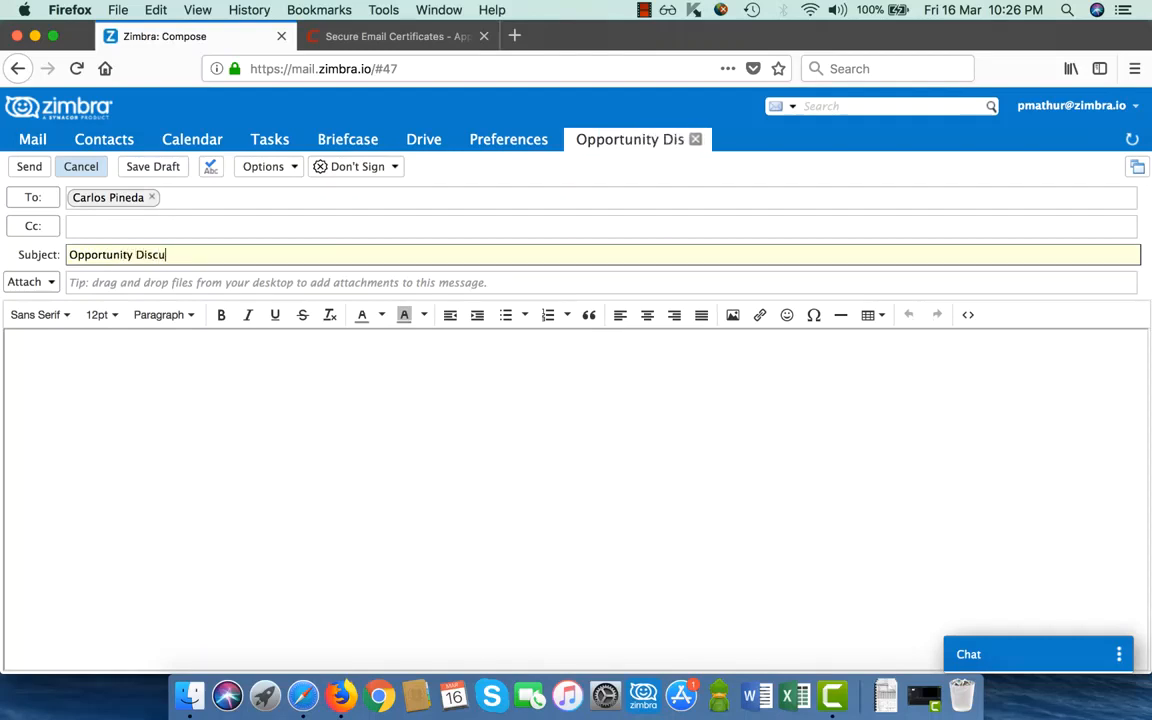
pyautogui.write('ssion')
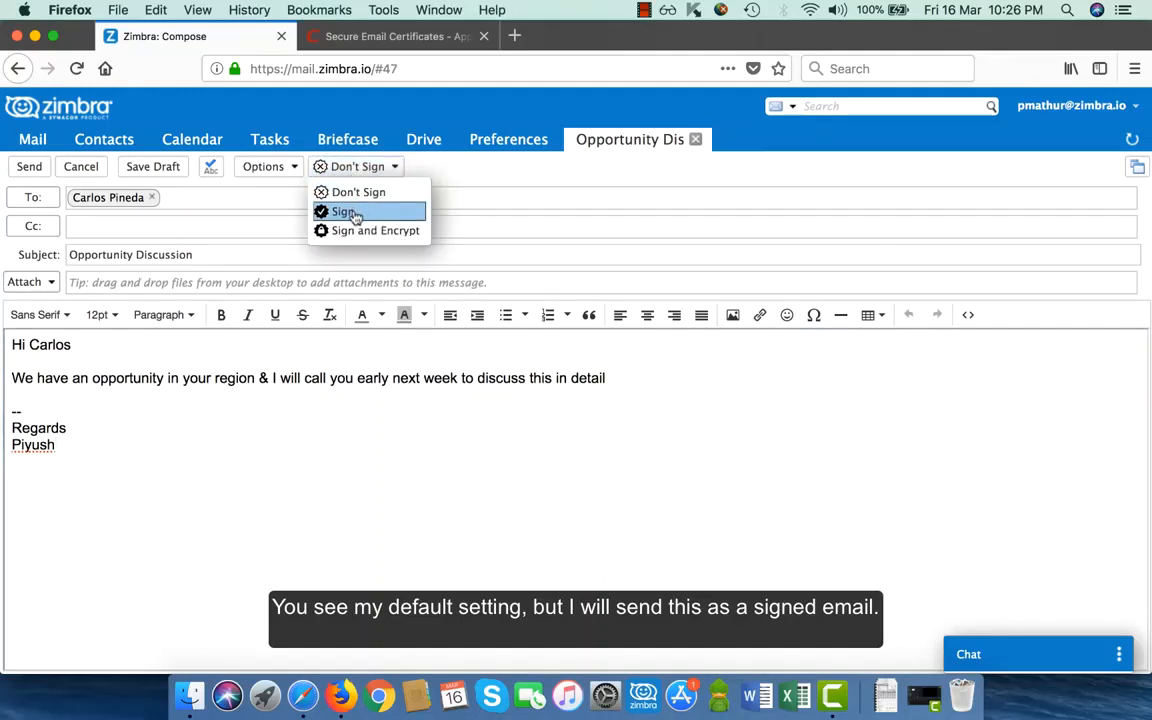
# - Mark the message as signed and send it to Carlos
pyautogui.click(344, 212)
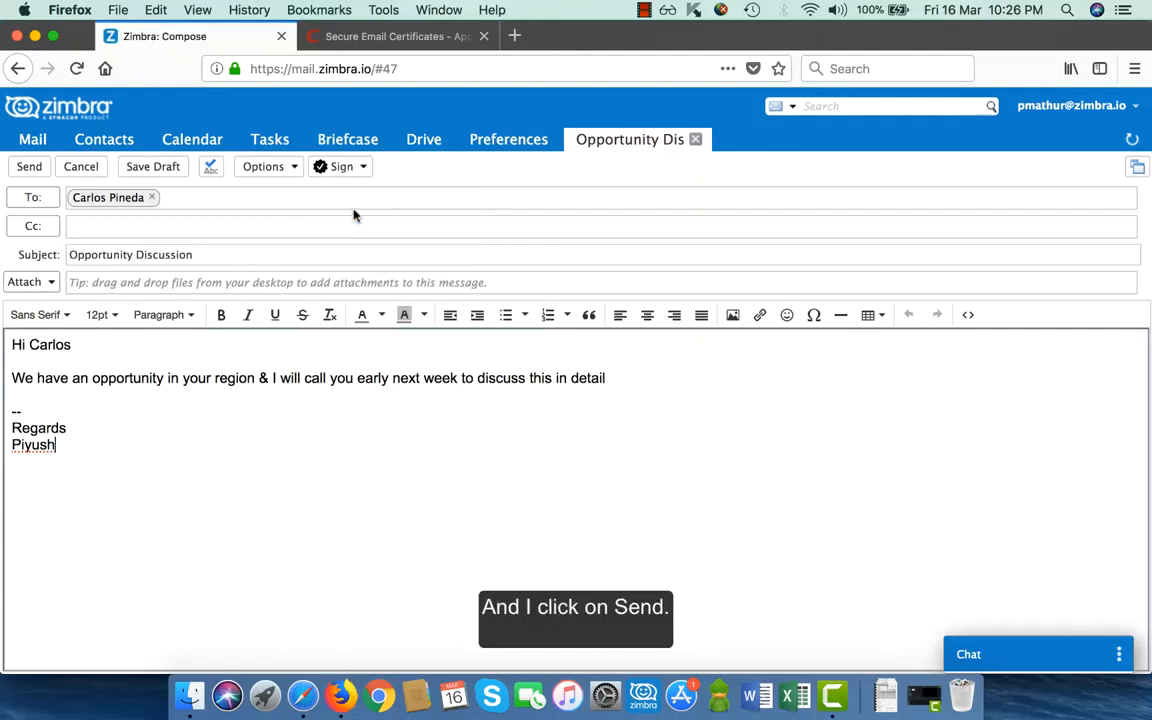
pyautogui.click(28, 166)
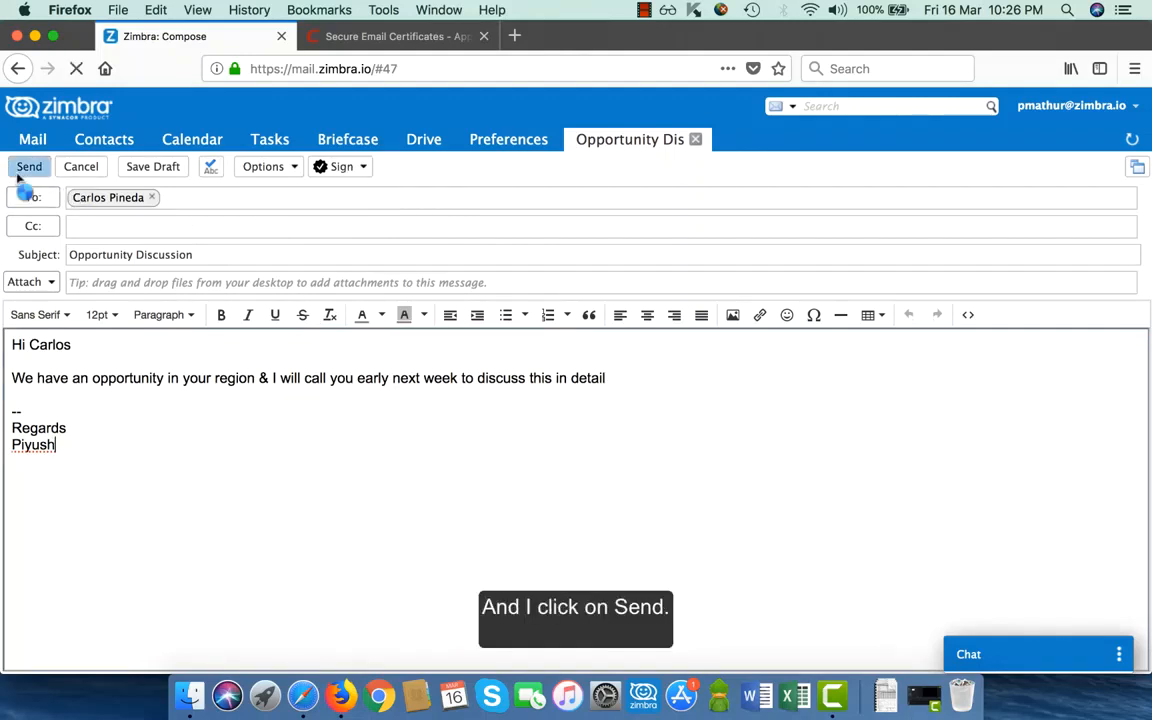
pyautogui.click(28, 166)
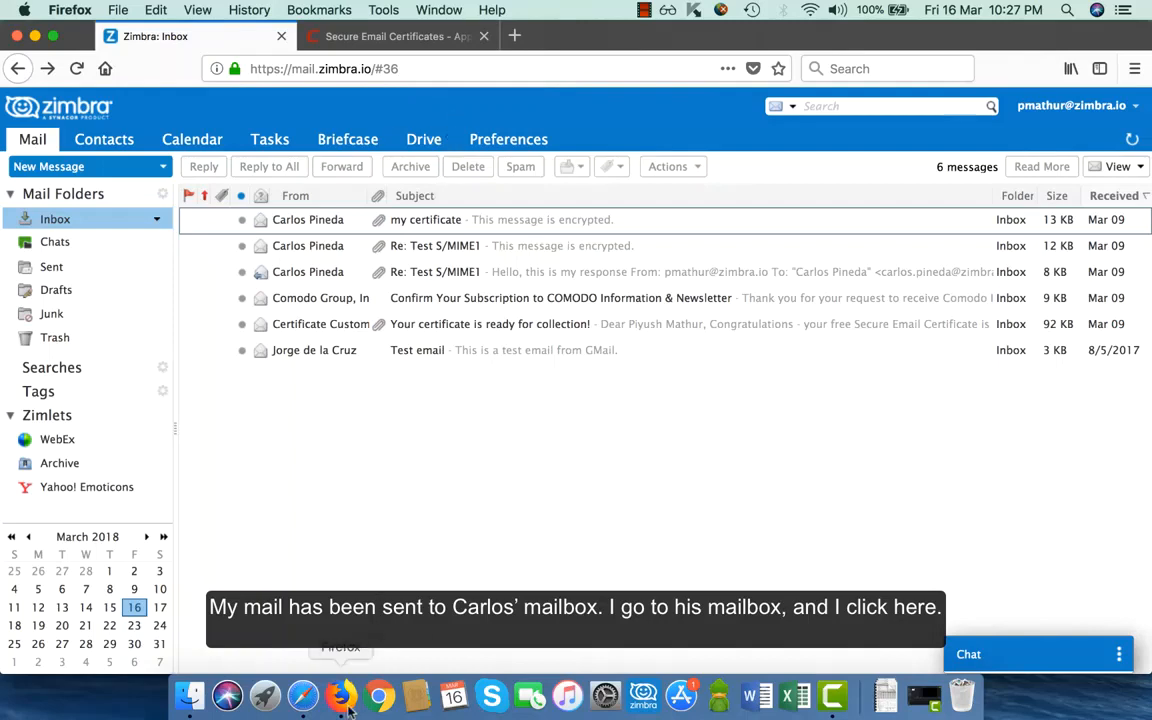
# - In Carlos's mailbox, view the sender's signing certificate on the Opportunity Discussion message
pyautogui.click(340, 696)
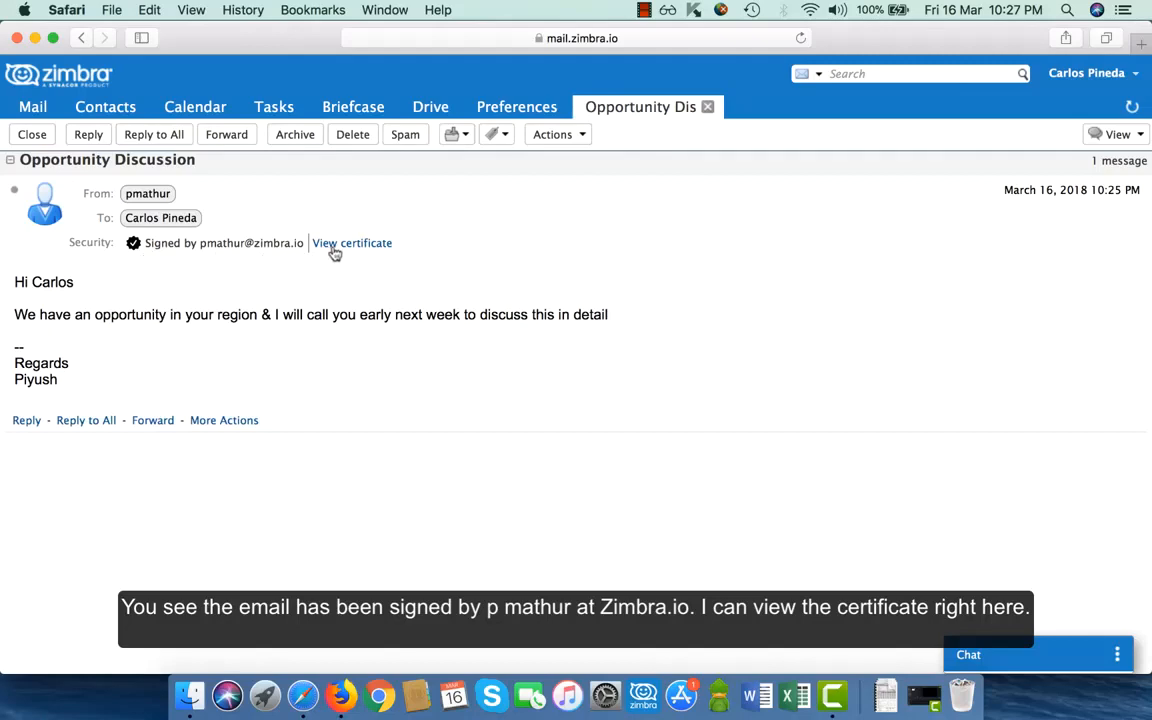
pyautogui.click(352, 244)
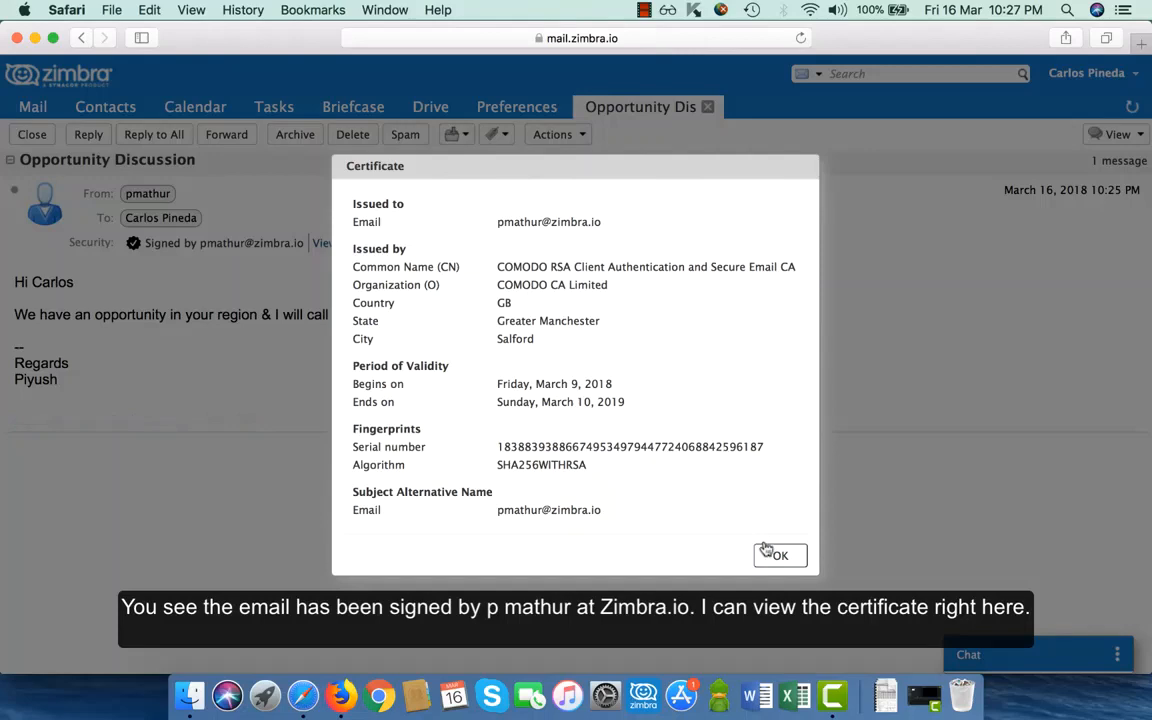
pyautogui.click(780, 556)
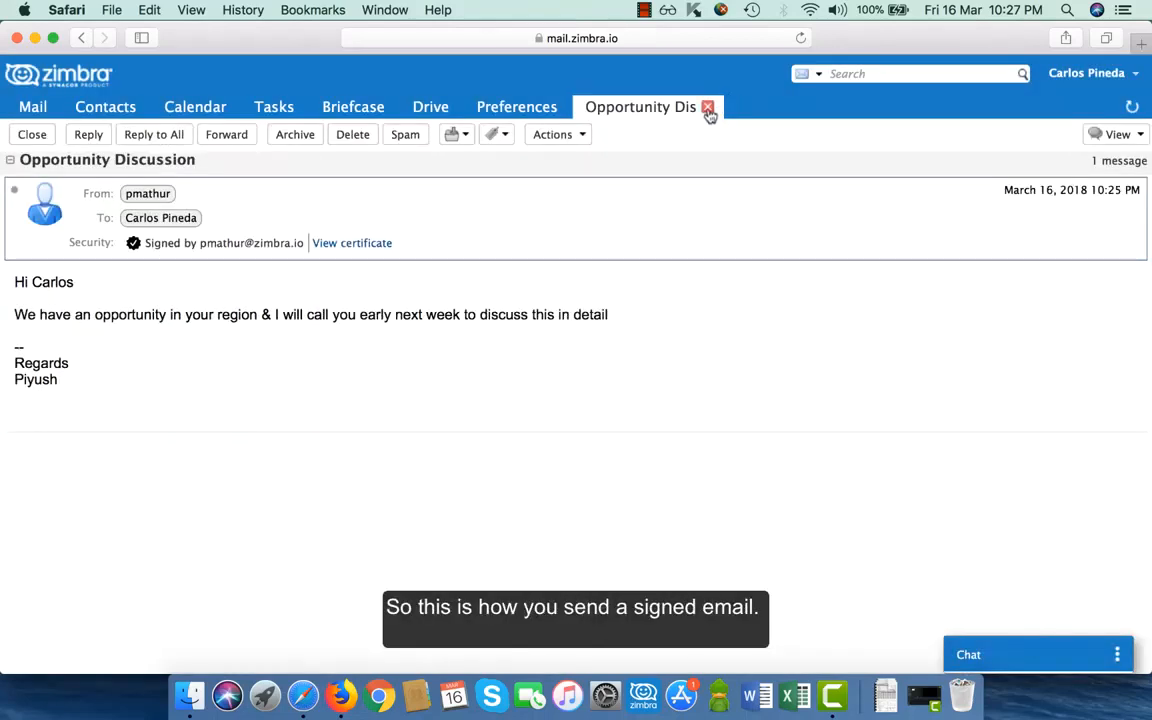
pyautogui.click(708, 108)
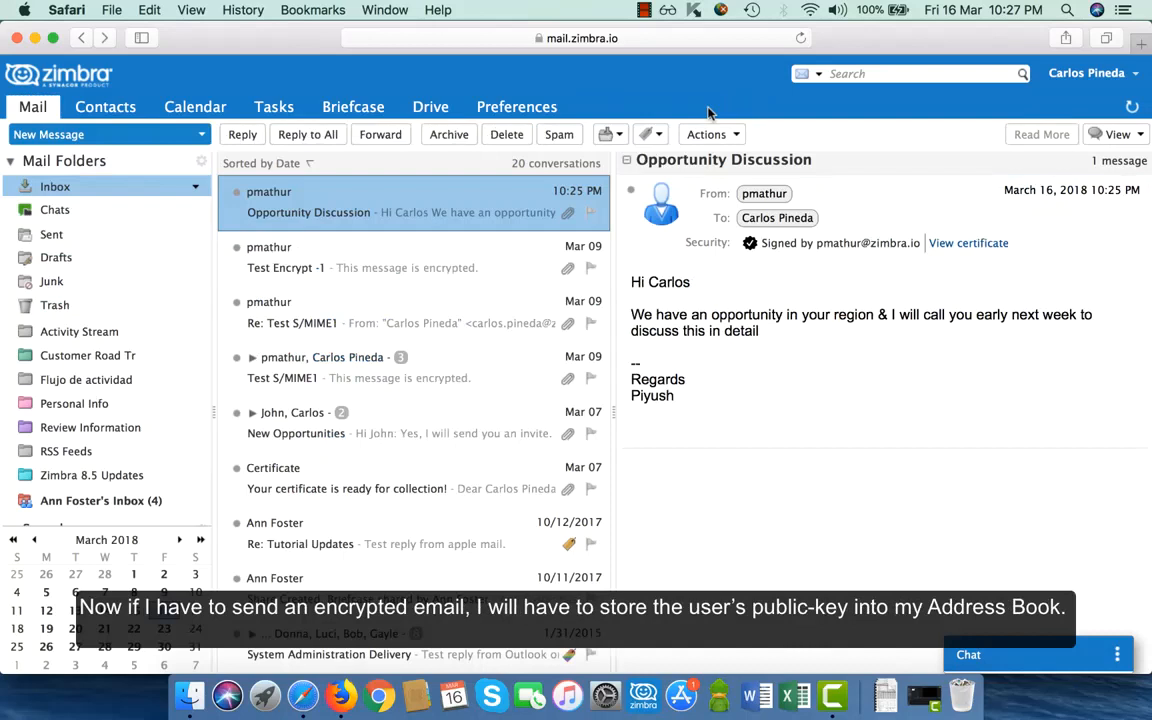
pyautogui.moveTo(340, 280)
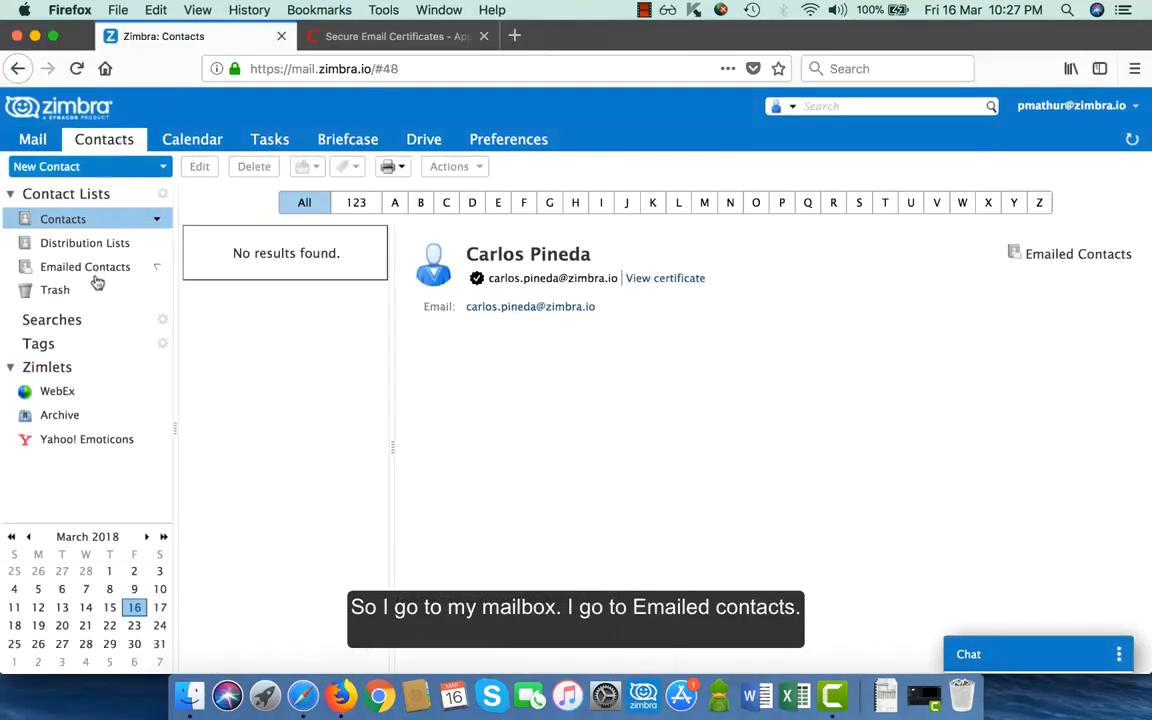
pyautogui.click(84, 266)
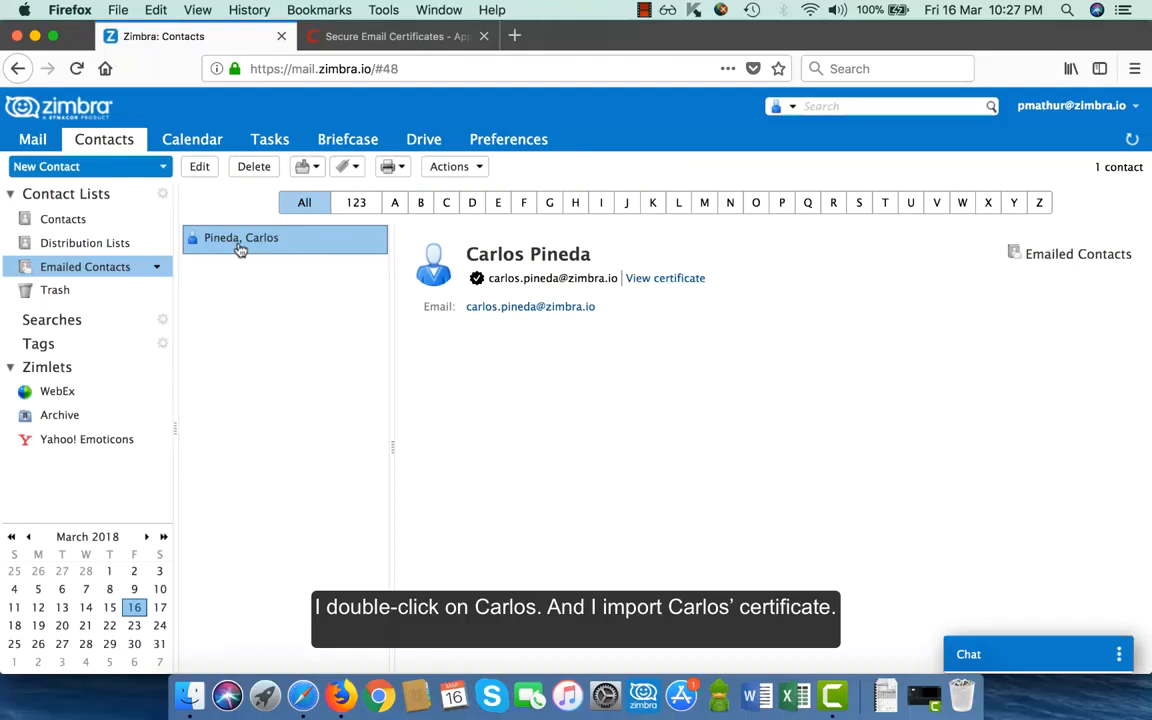
pyautogui.doubleClick(240, 238)
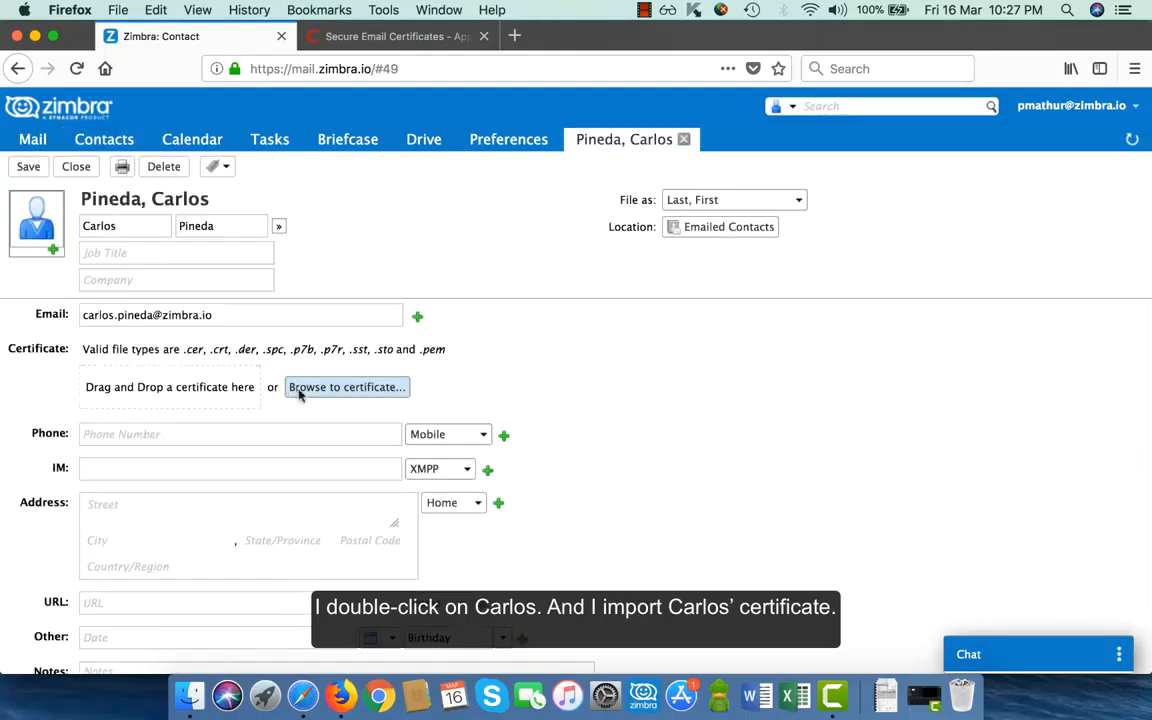
pyautogui.click(346, 388)
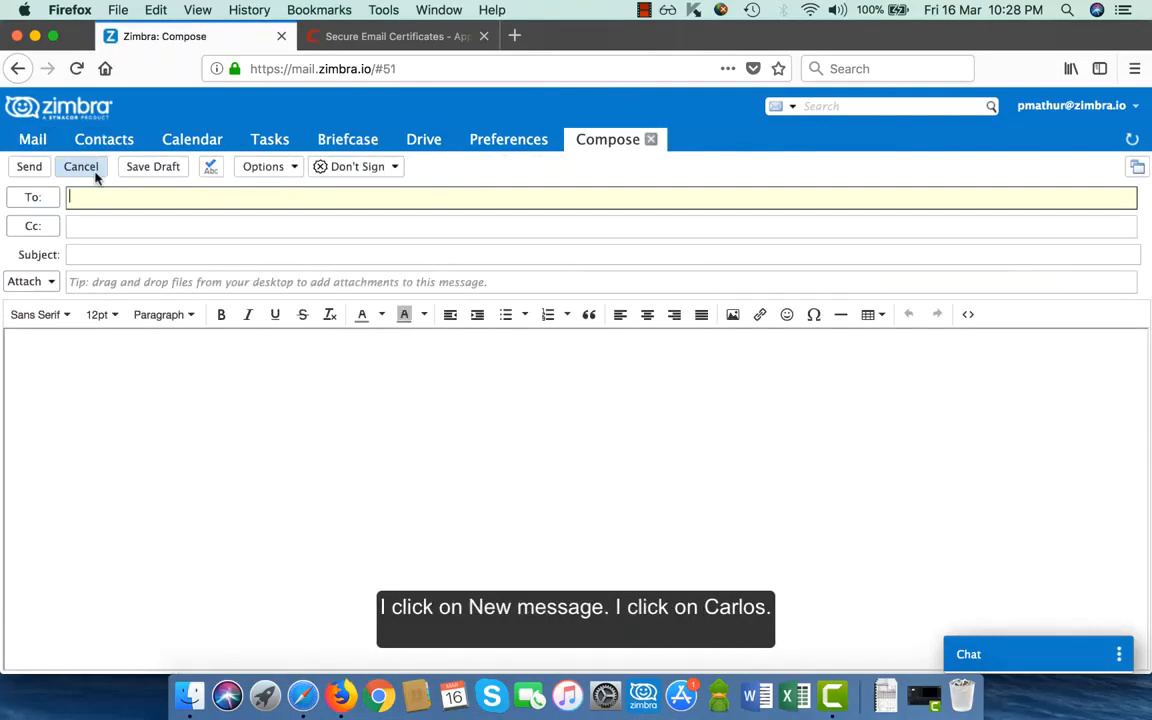
# - Compose 'Opportunity Discussion' to Carlos with the body 'Hi Carlos'
pyautogui.write('carlo')
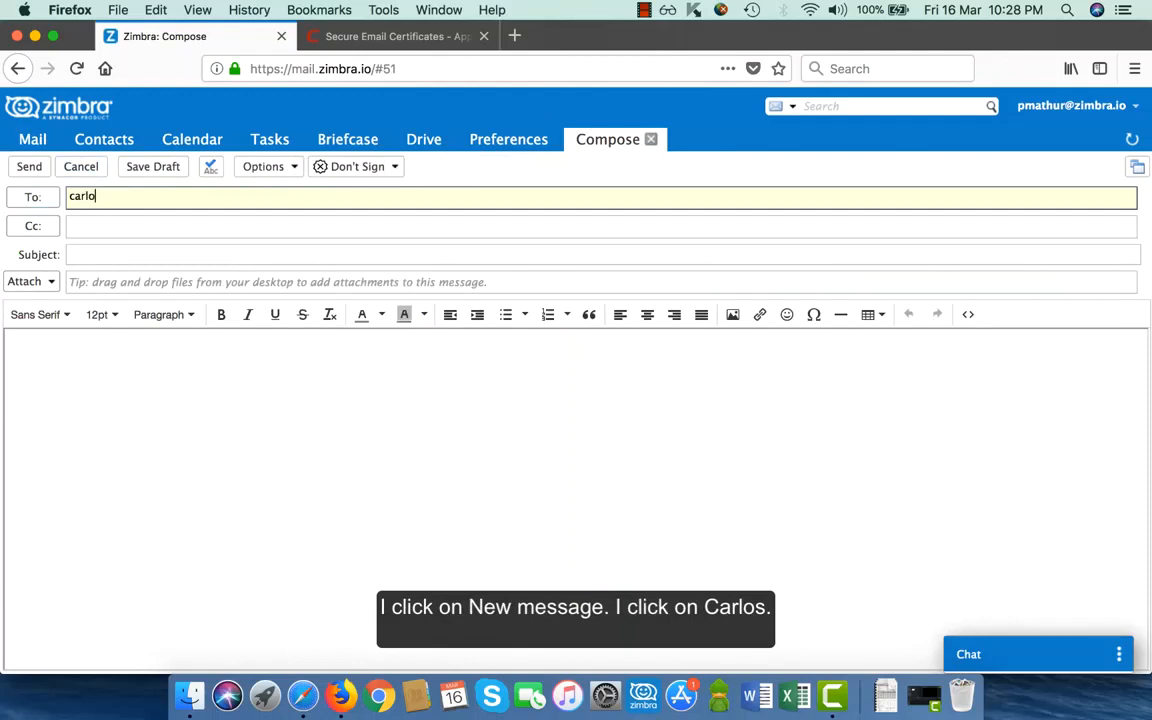
pyautogui.click(130, 198)
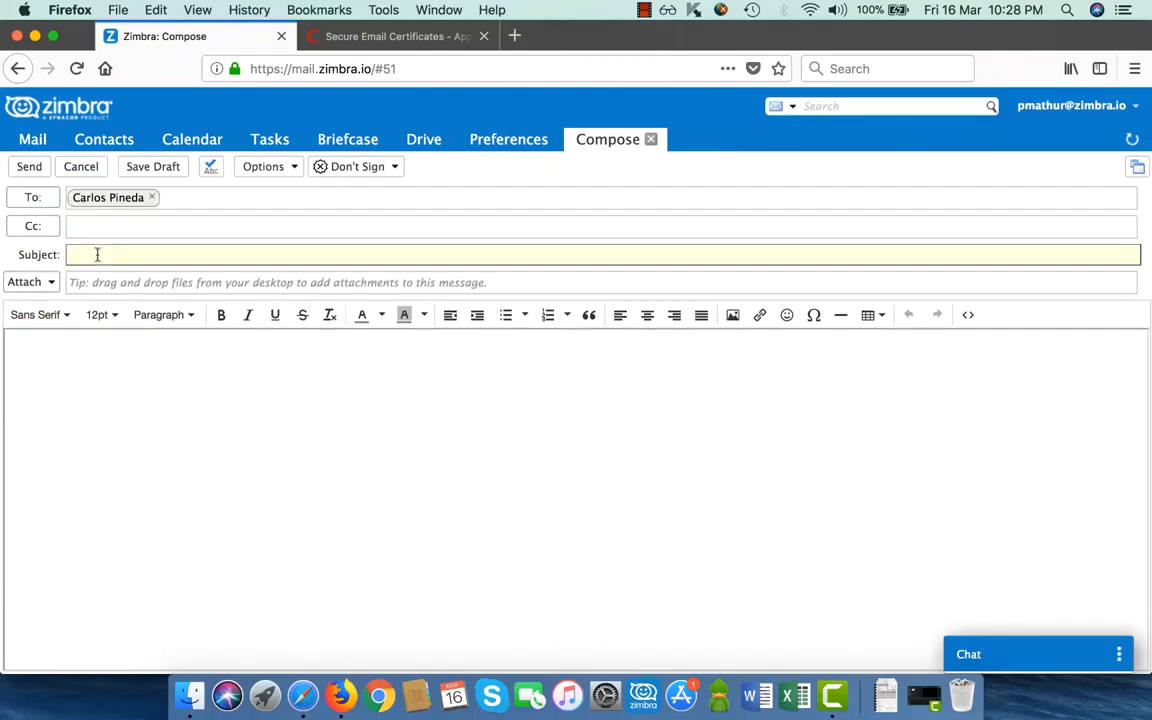
pyautogui.write('Opportuni')
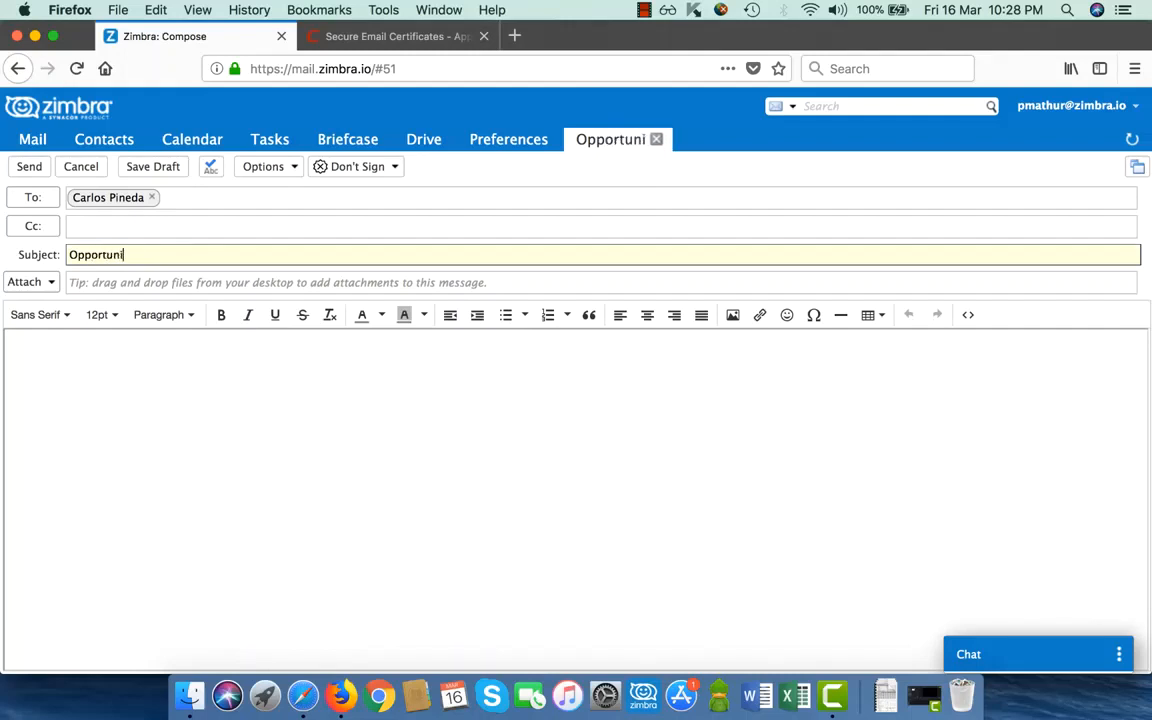
pyautogui.write('ty Discussion')
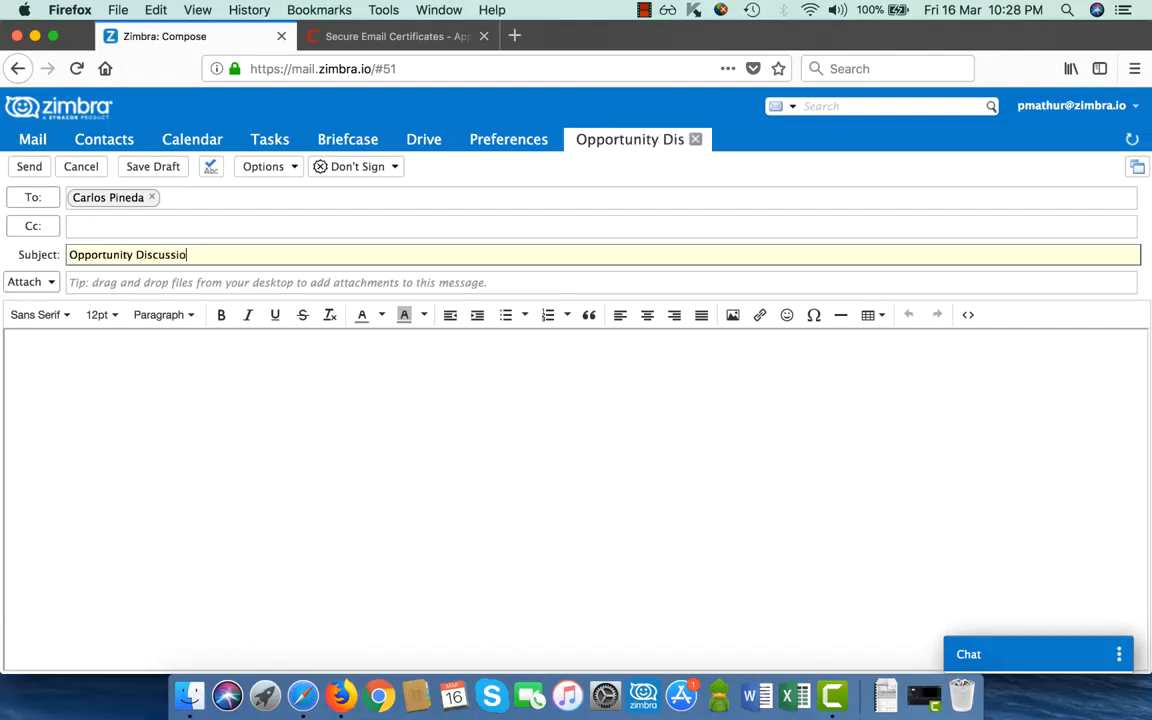
pyautogui.write('Hi Carlos')
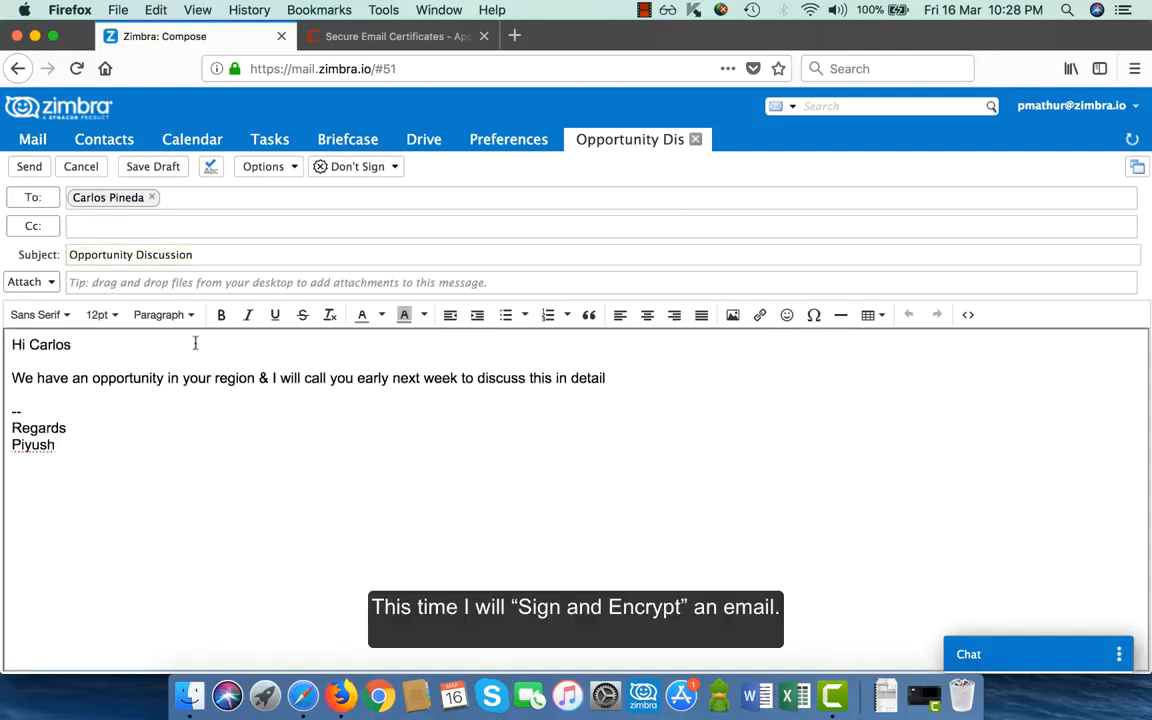
# - Set the message to Sign and Encrypt and send it
pyautogui.click(356, 166)
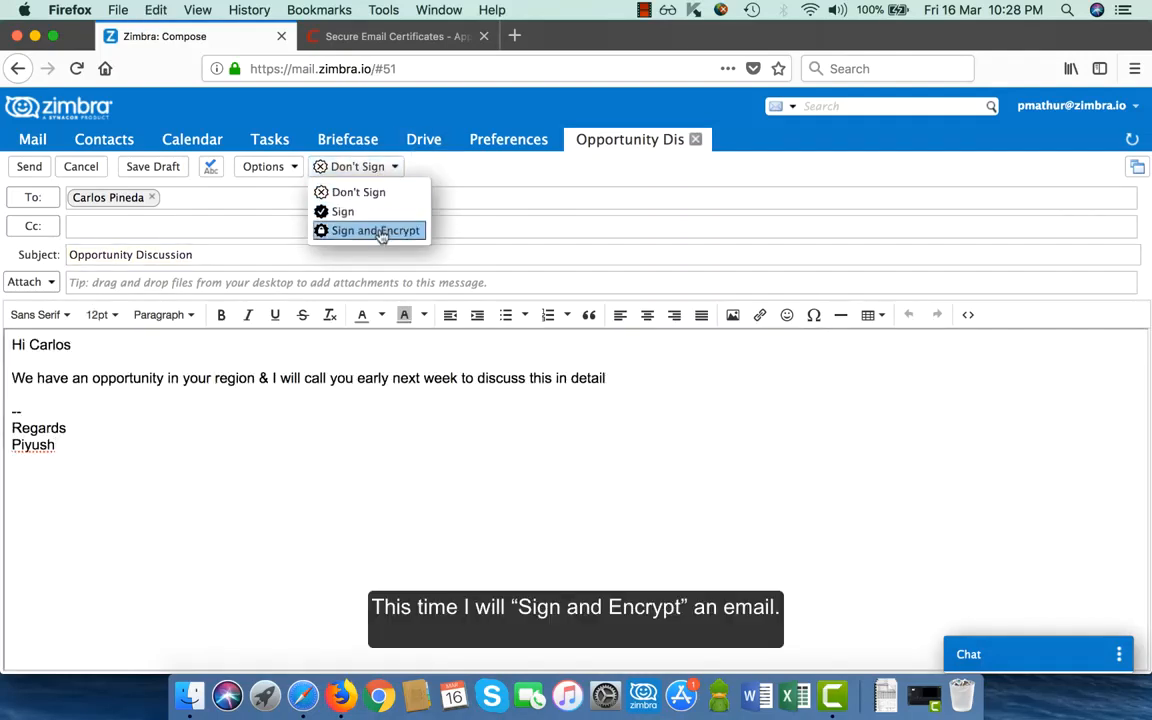
pyautogui.click(374, 230)
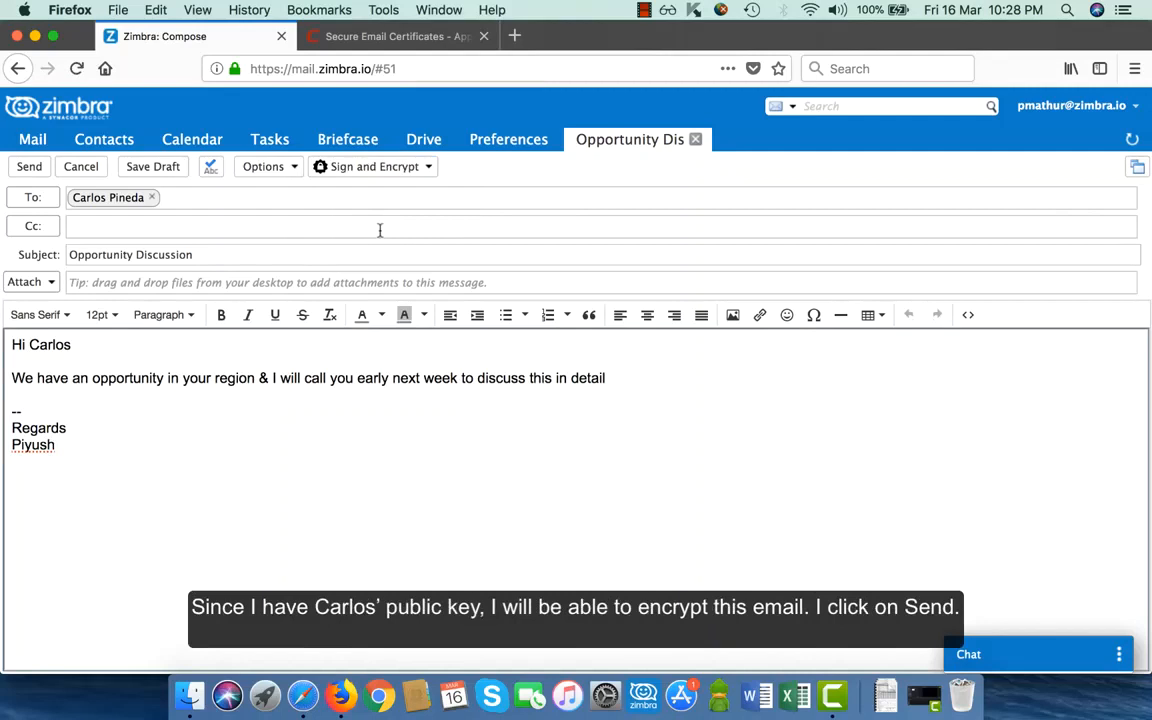
pyautogui.click(28, 166)
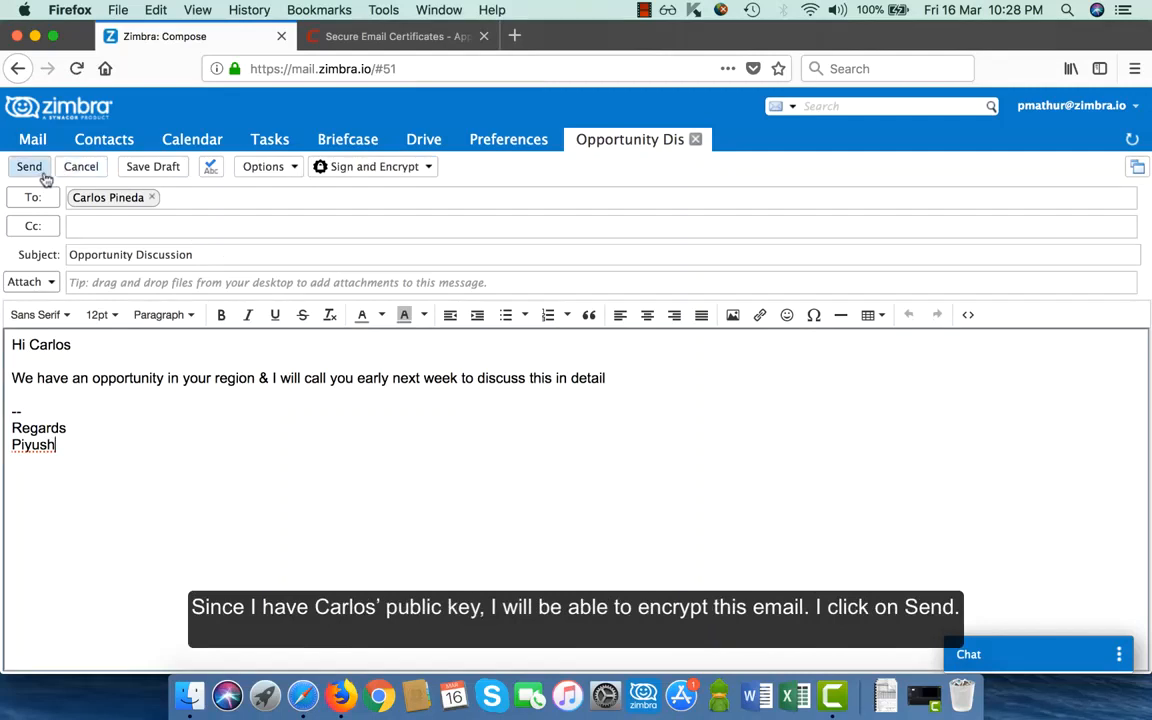
pyautogui.moveTo(28, 166)
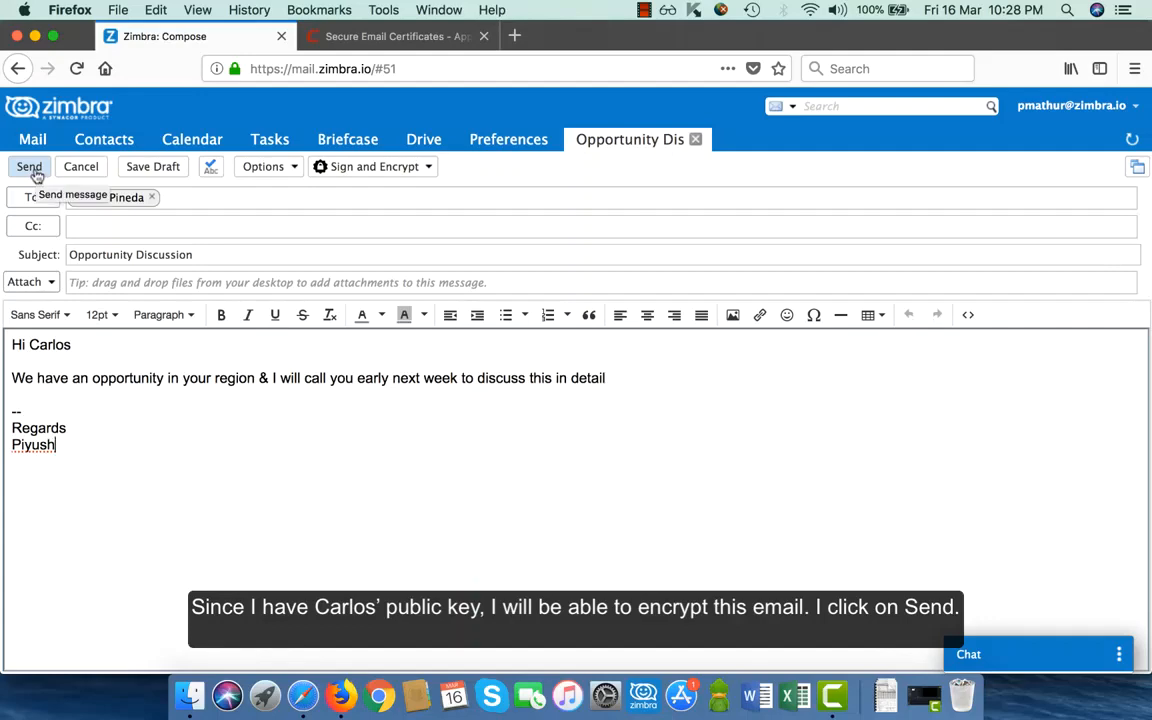
pyautogui.click(28, 166)
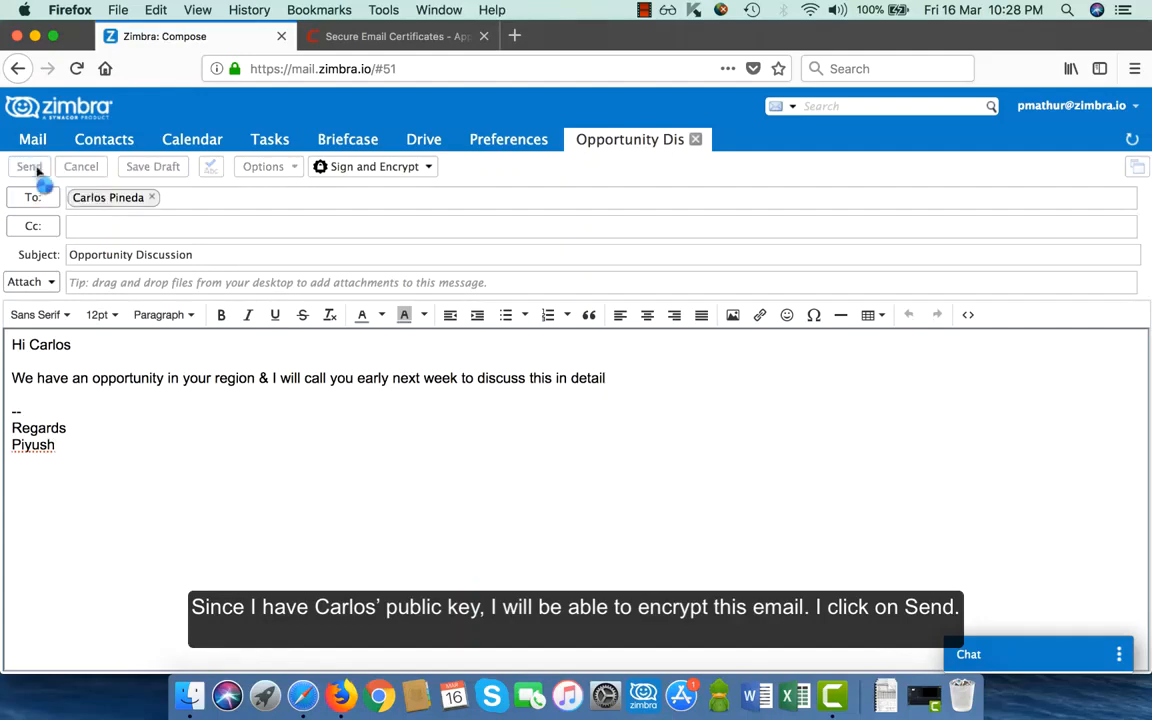
pyautogui.click(28, 166)
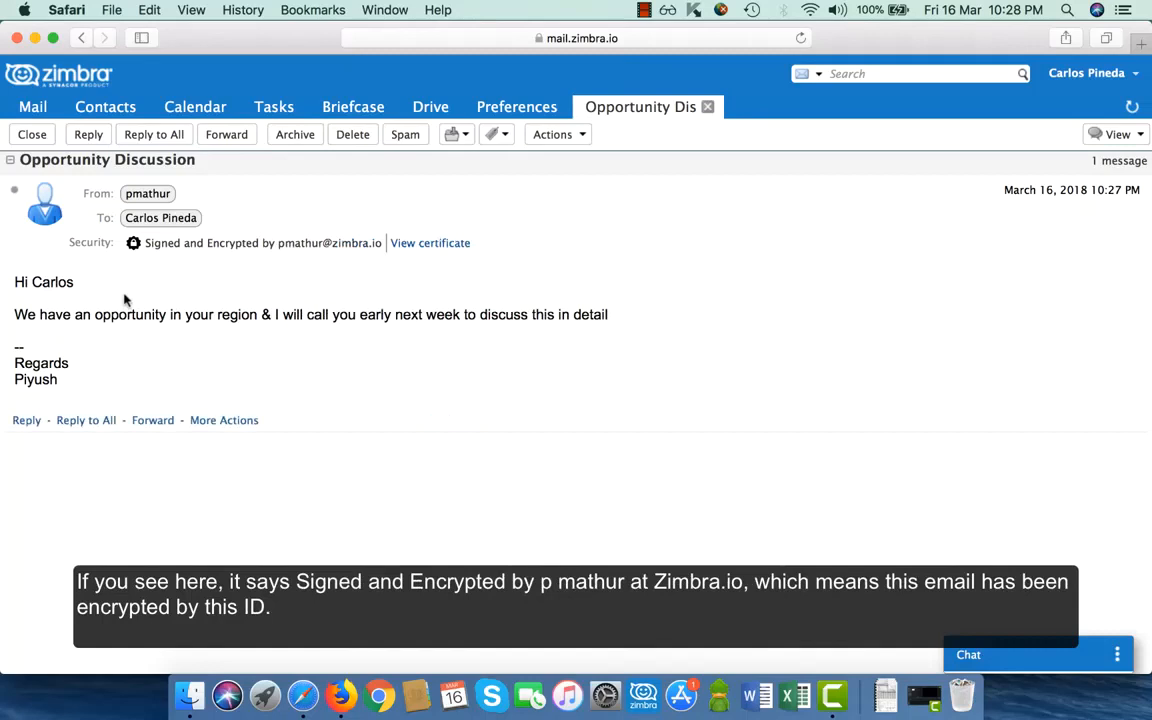
pyautogui.moveTo(248, 290)
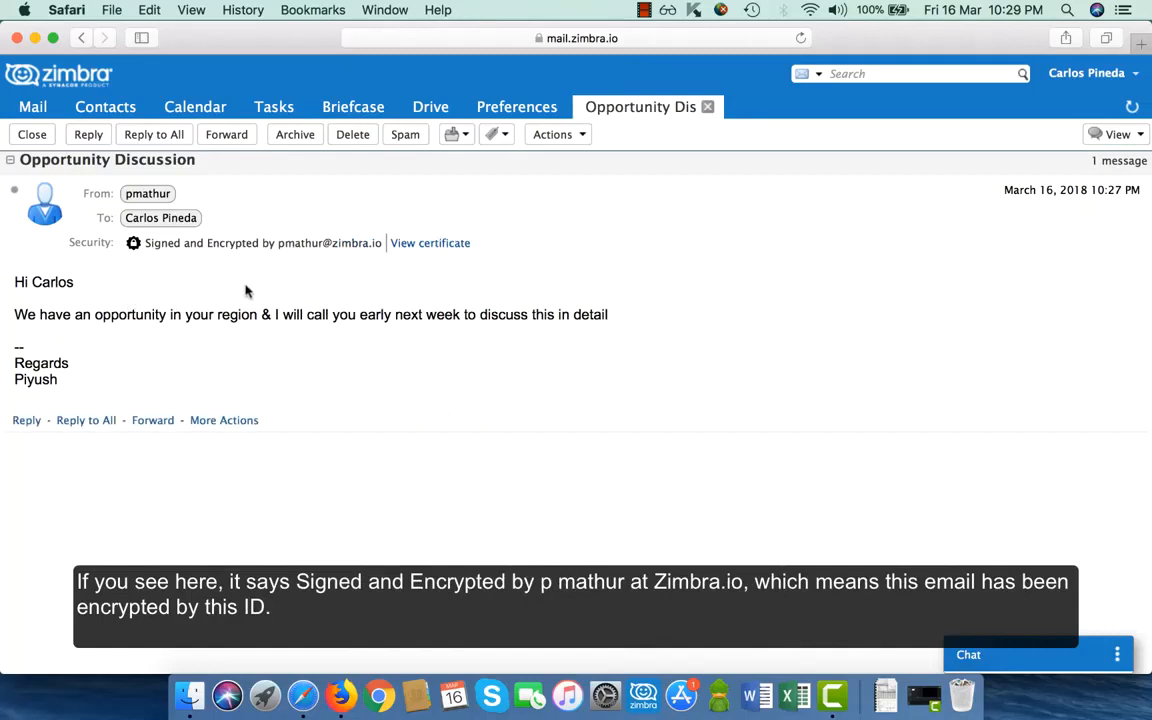
pyautogui.moveTo(430, 244)
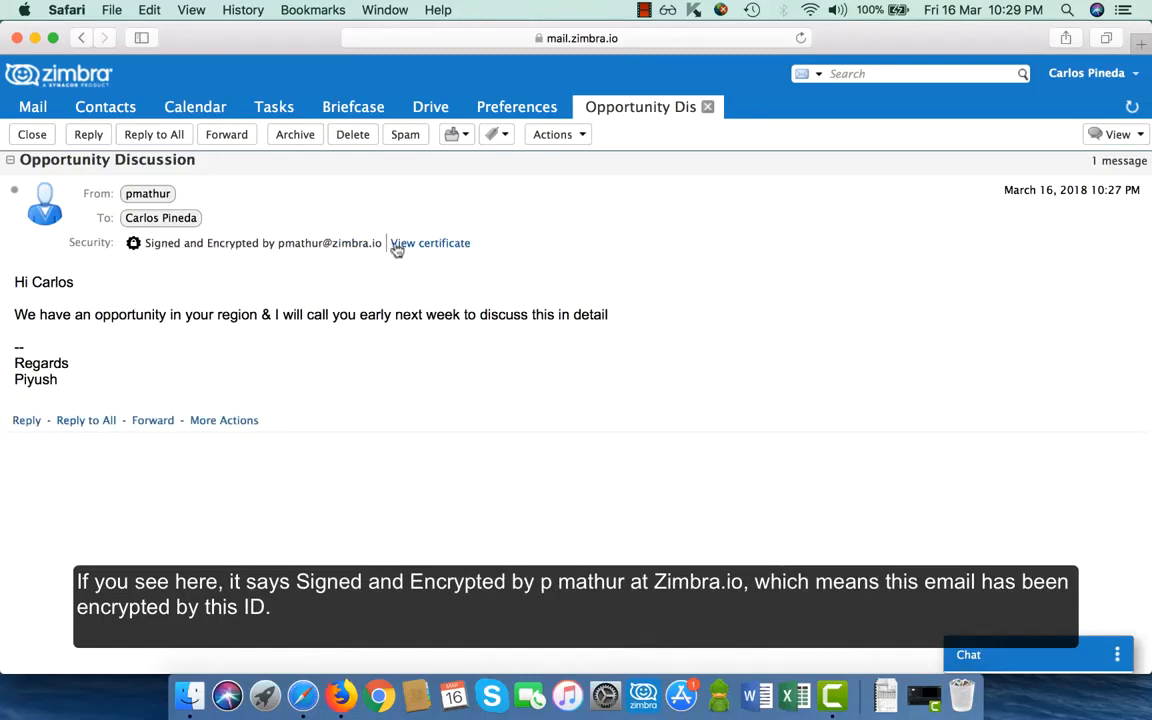